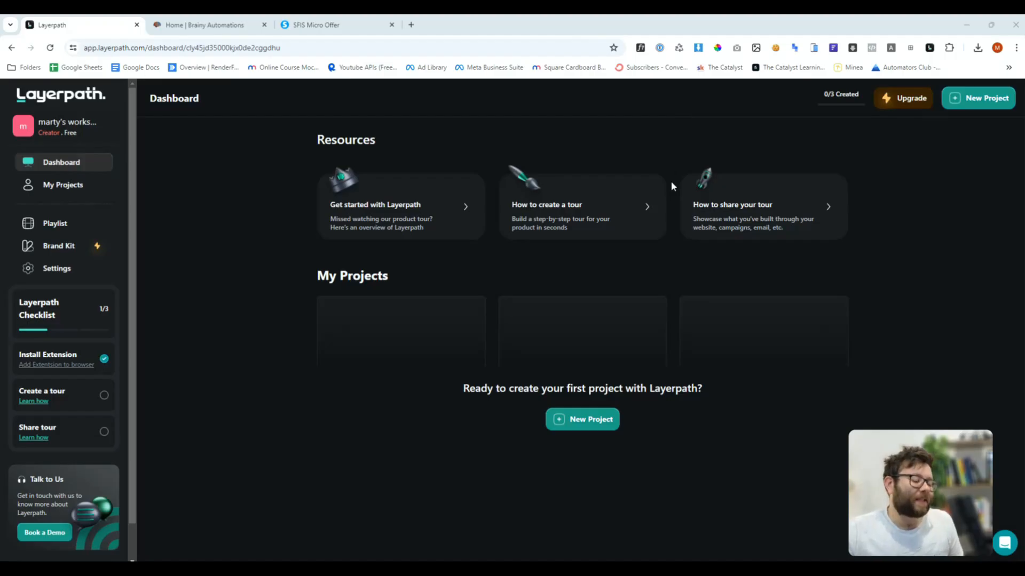
mouse_move(490, 354)
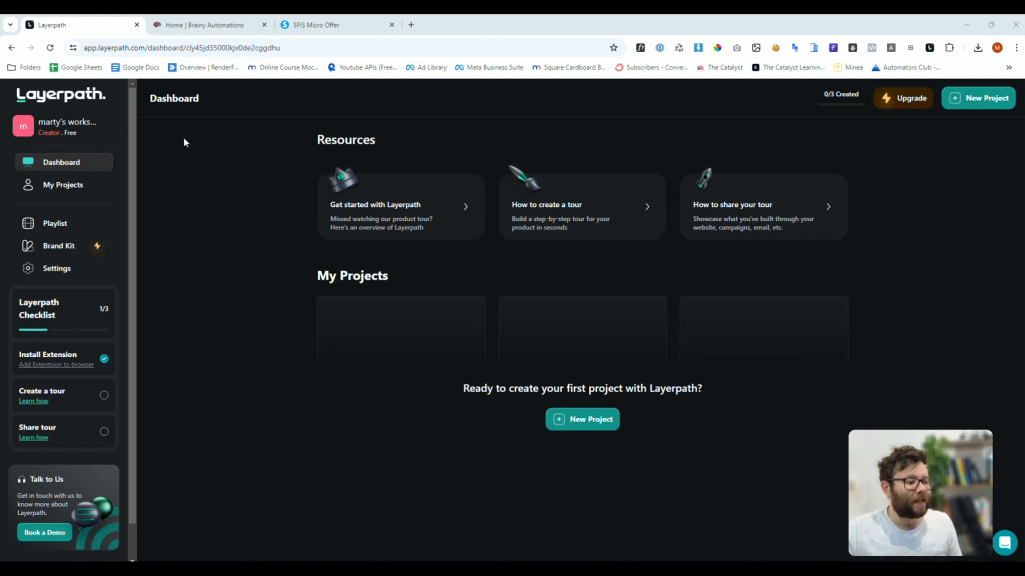
mouse_move(107, 153)
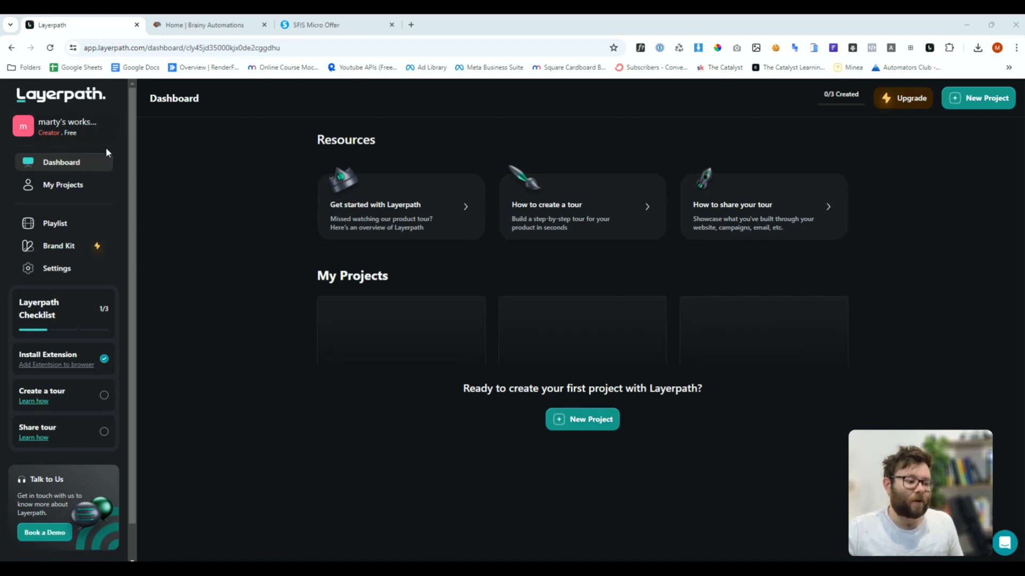
mouse_move(567, 277)
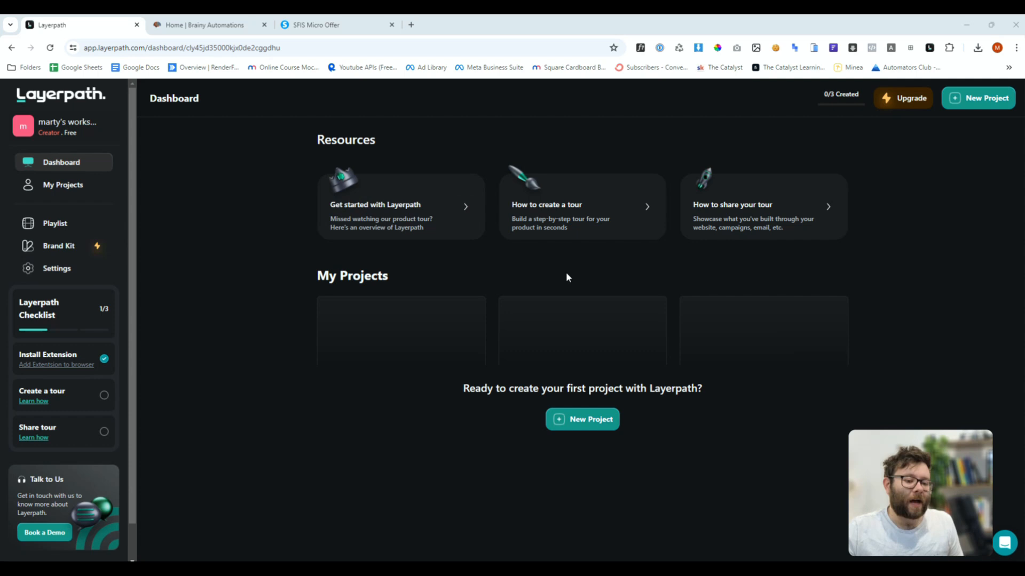
mouse_move(692, 324)
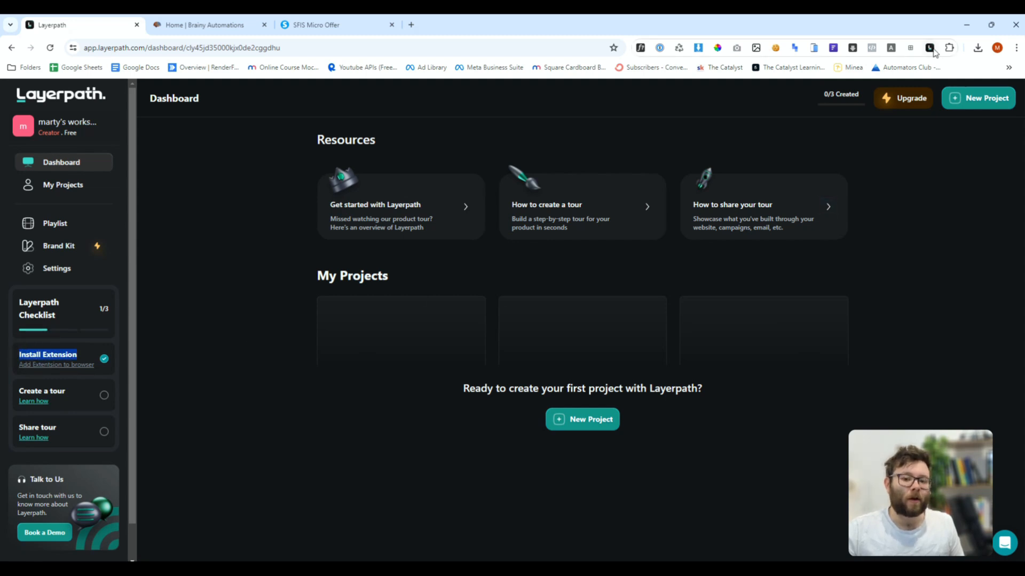
Step: Explore the Layerpath dashboard's projects list, new-project options and brand kit settings
click(931, 48)
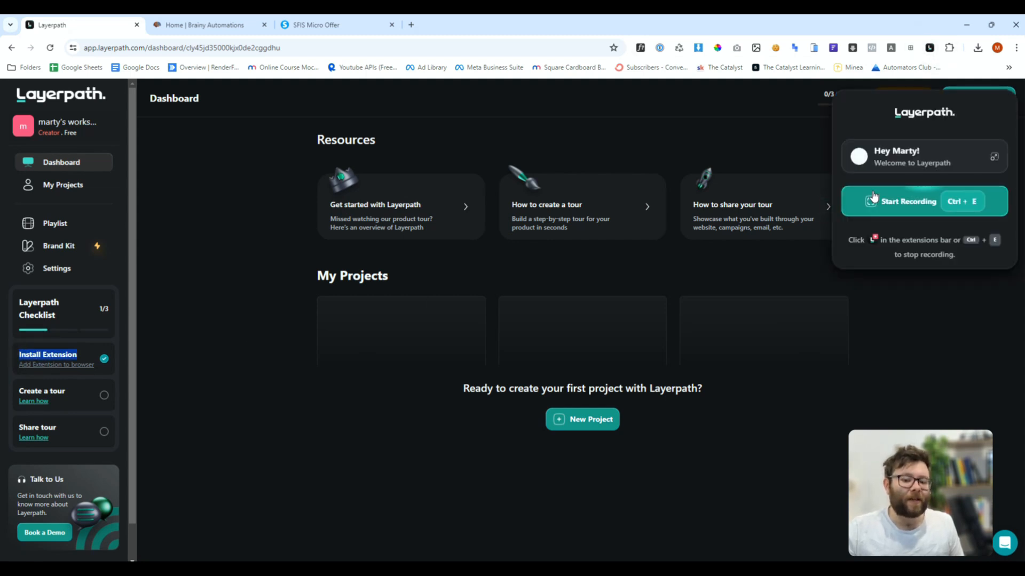
mouse_move(919, 228)
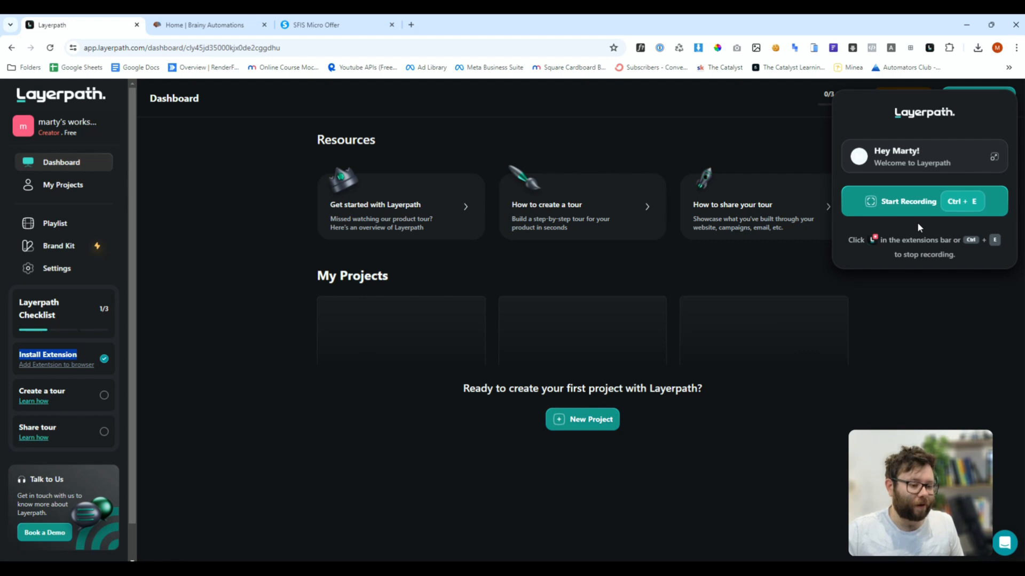
click(62, 184)
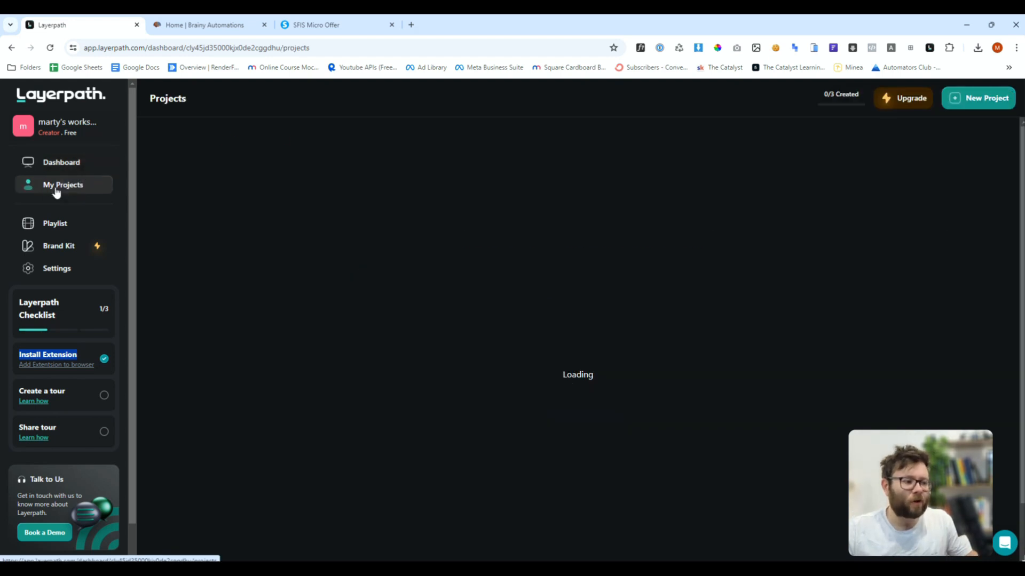
click(979, 98)
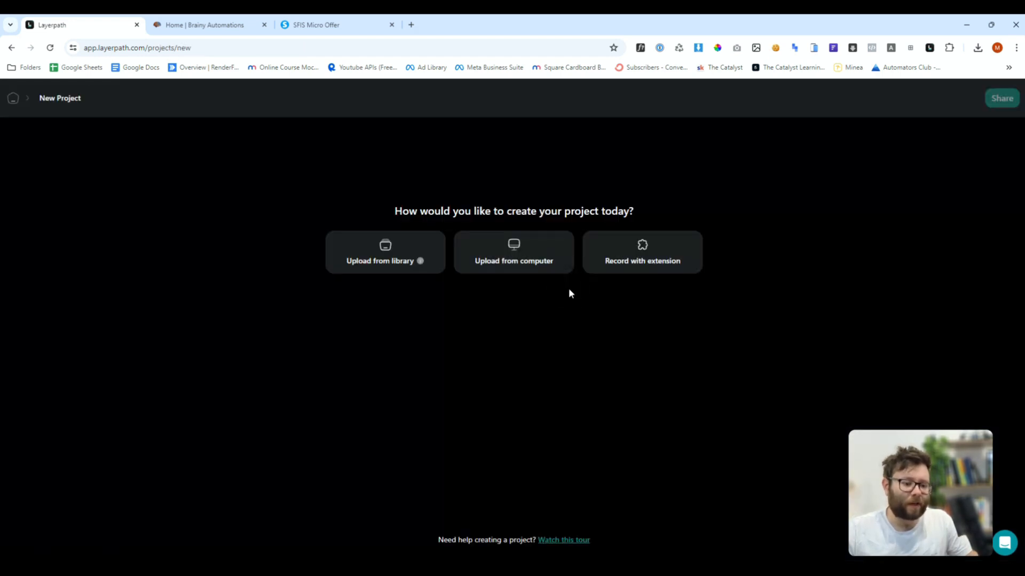
mouse_move(510, 245)
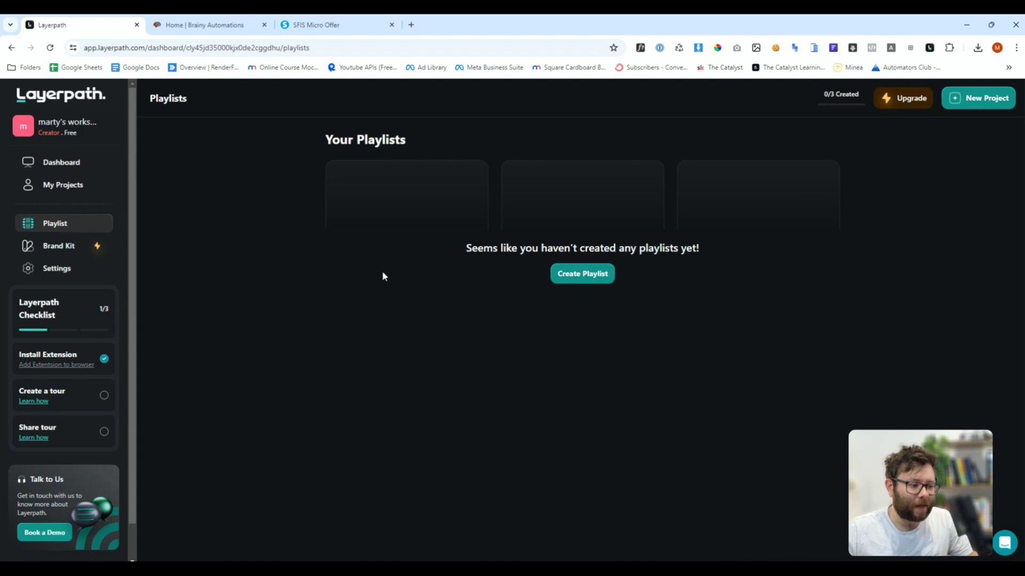
click(59, 246)
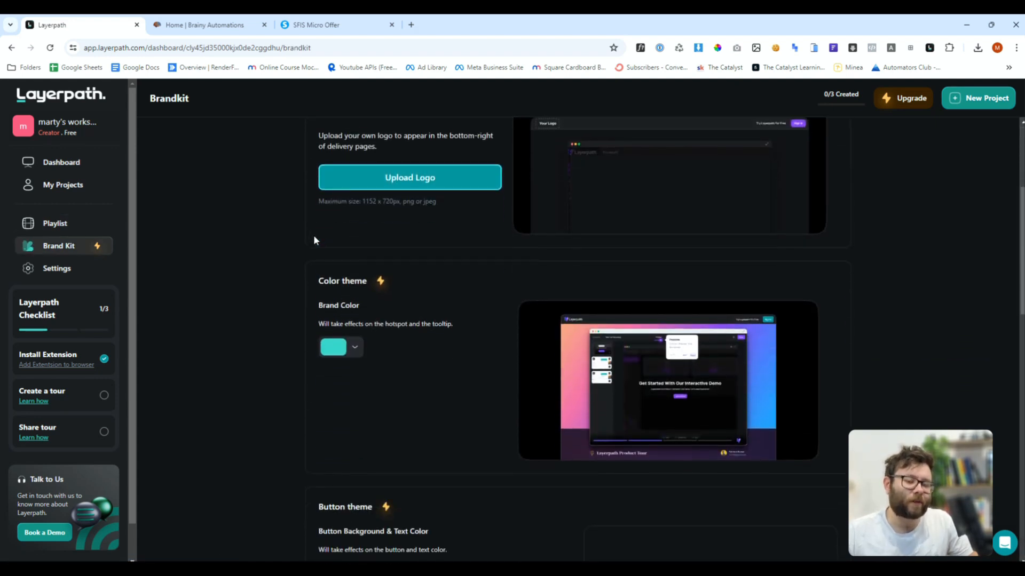
scroll(down, 3)
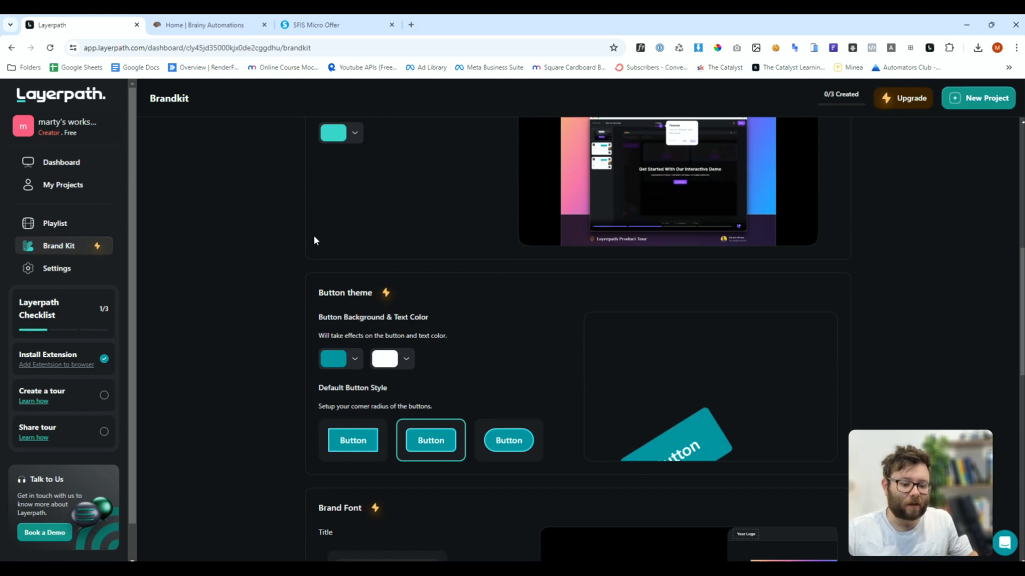
scroll(down, 3)
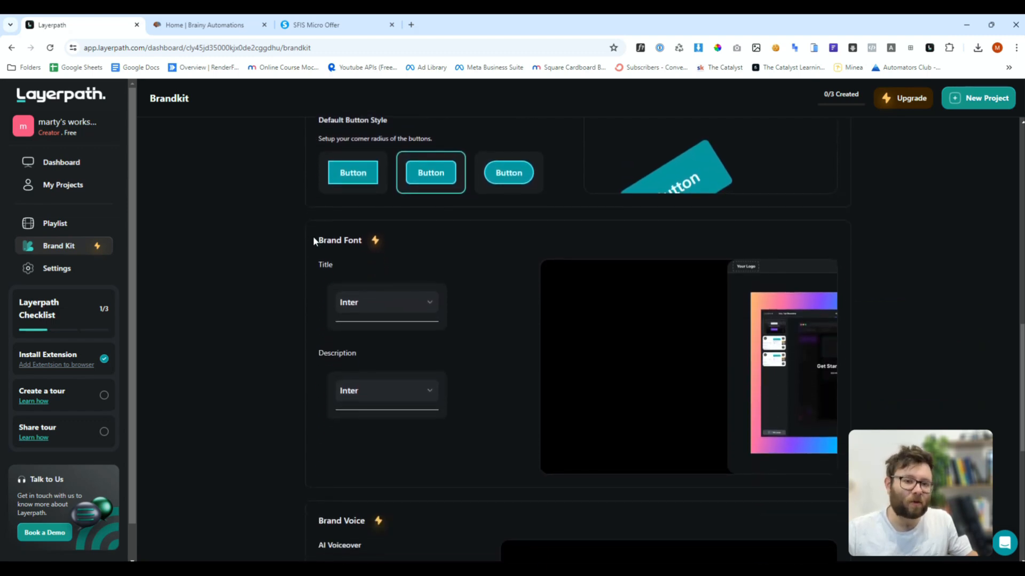
Step: Return to the dashboard, switch to the Brainy Automations feed and start recording
click(61, 162)
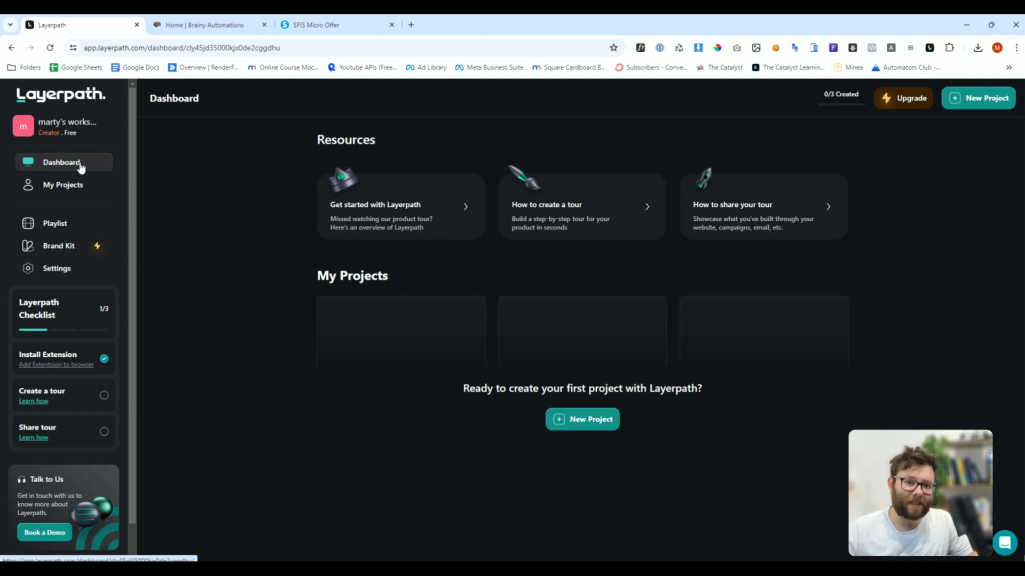
mouse_move(333, 260)
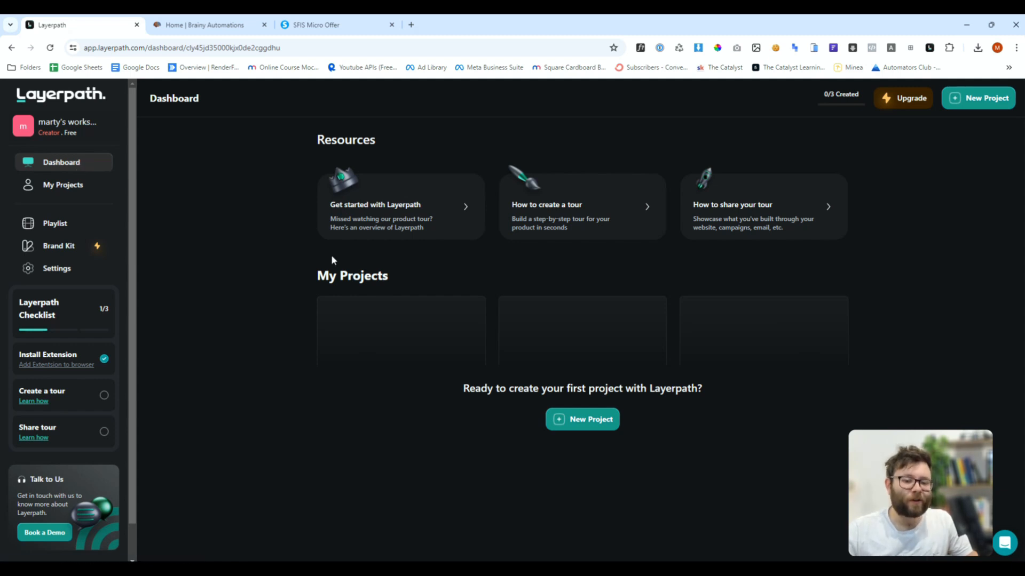
click(206, 25)
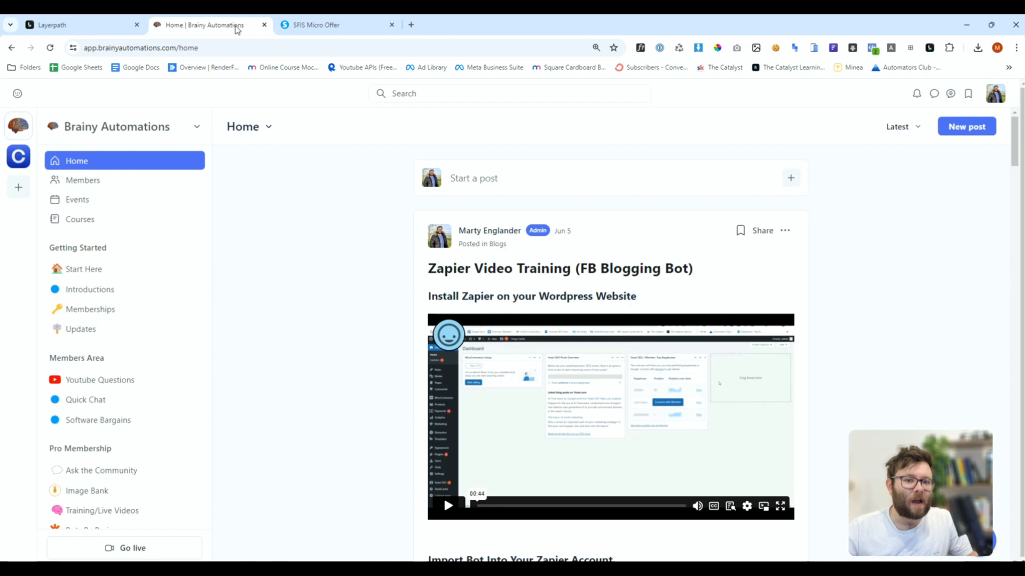
mouse_move(346, 176)
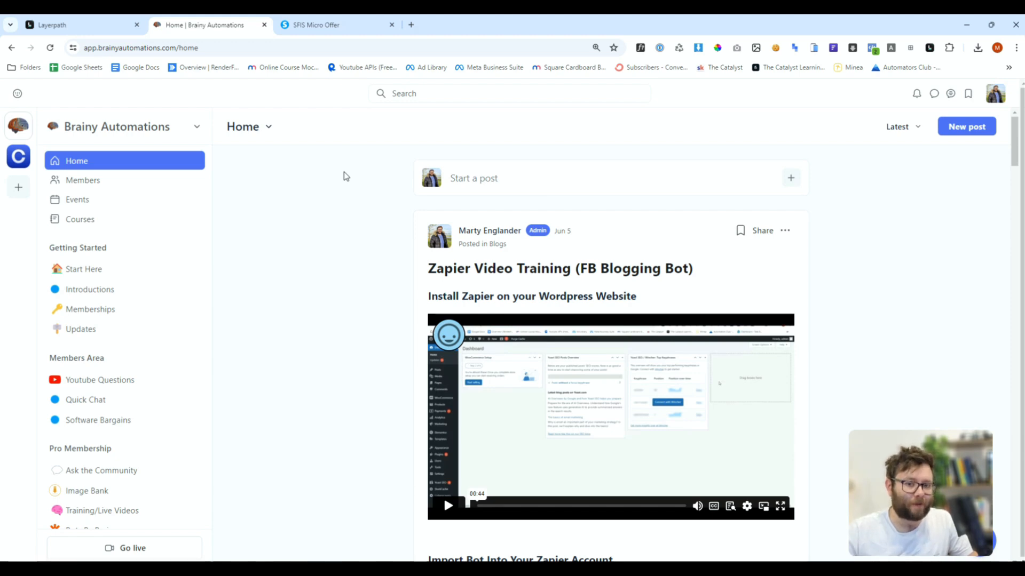
mouse_move(929, 48)
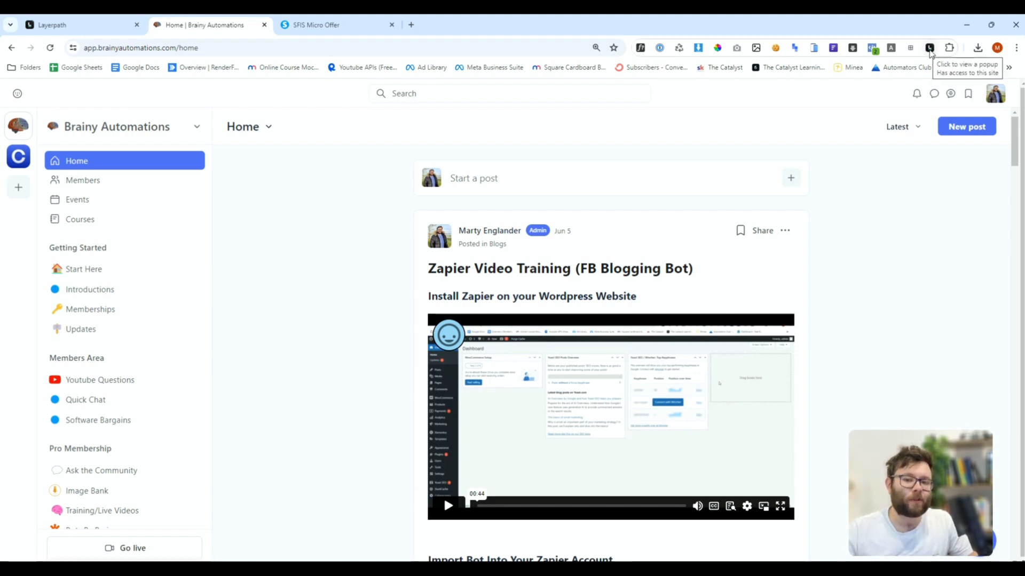
click(930, 47)
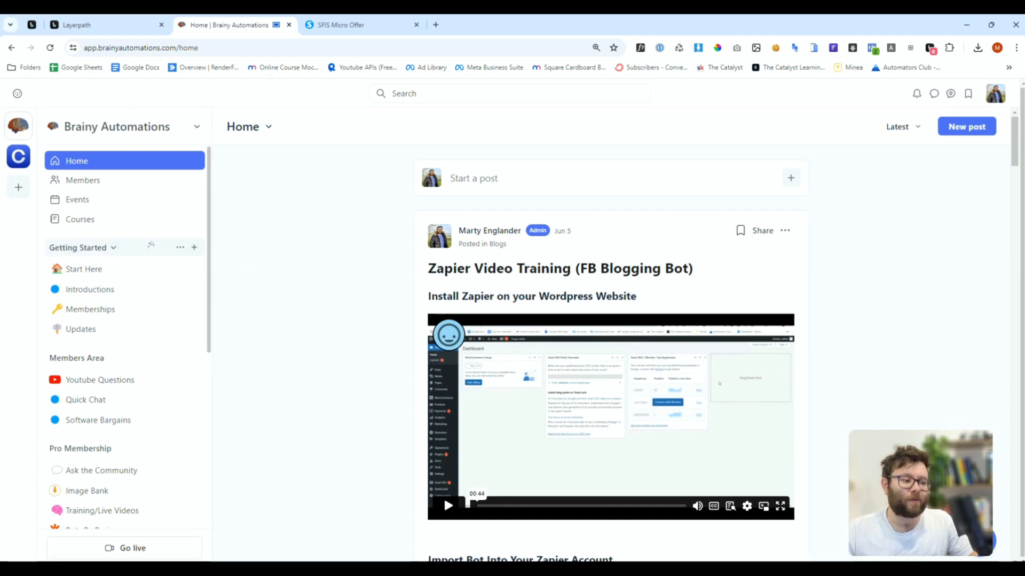
Step: Open Courses, start the 90Sec Vids course and mark its first lesson complete
click(80, 220)
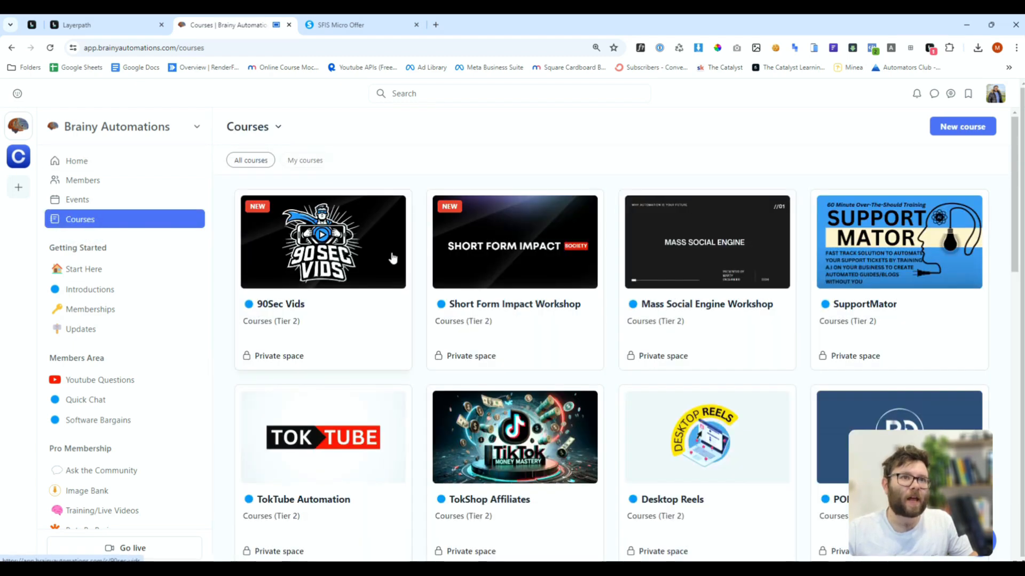
scroll(down, 3)
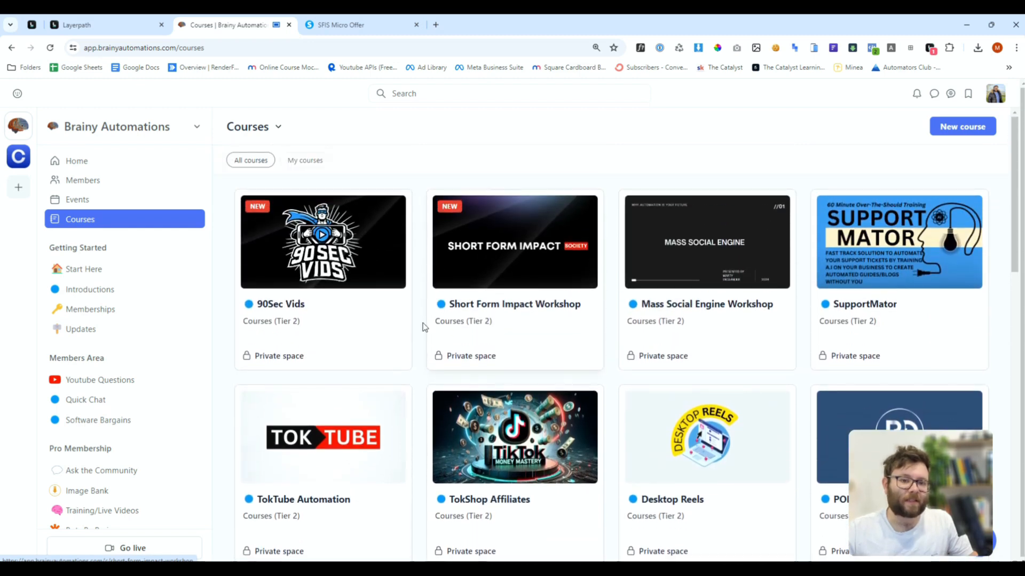
mouse_move(319, 318)
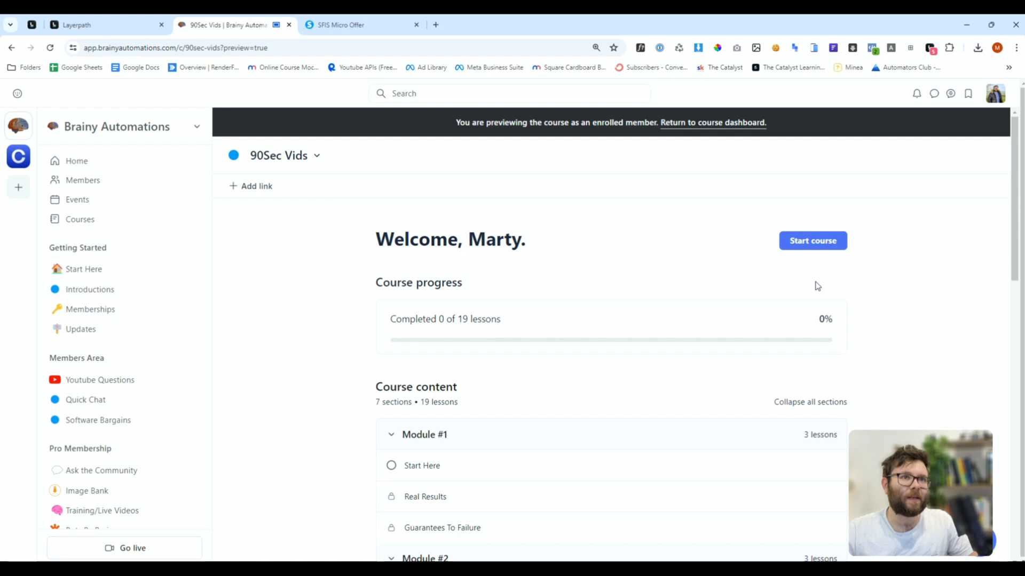
mouse_move(683, 253)
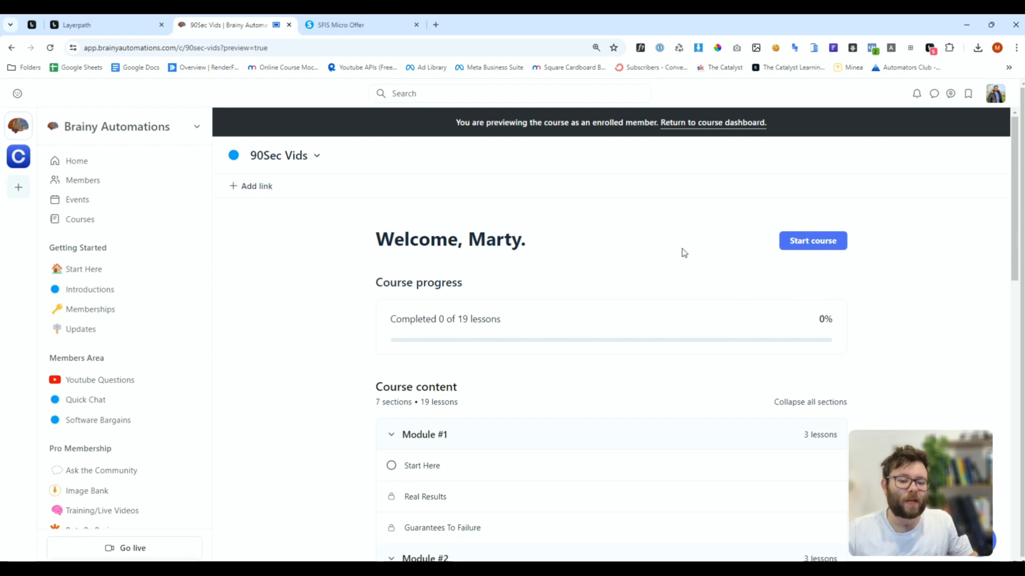
click(813, 241)
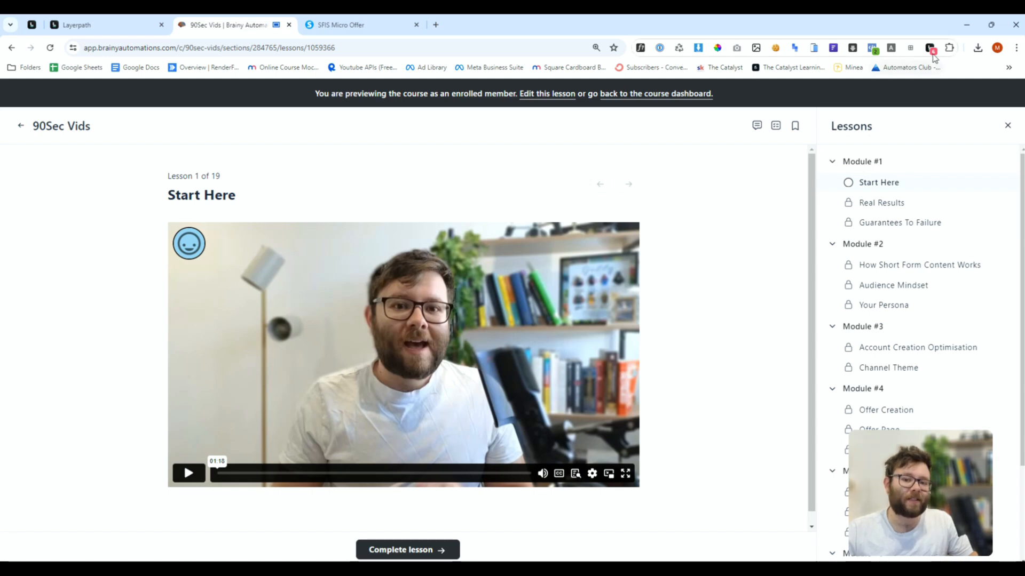
mouse_move(880, 198)
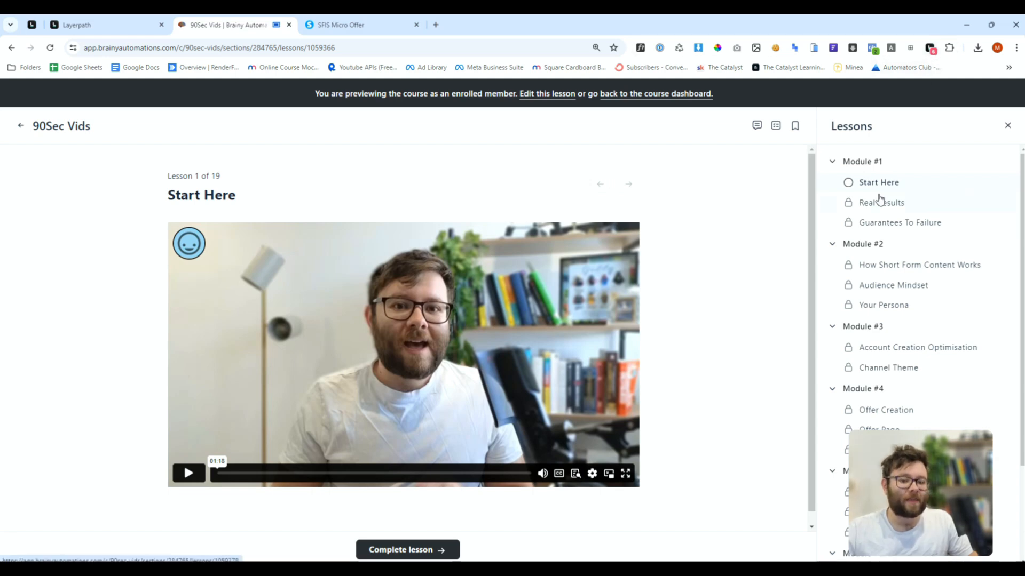
click(881, 202)
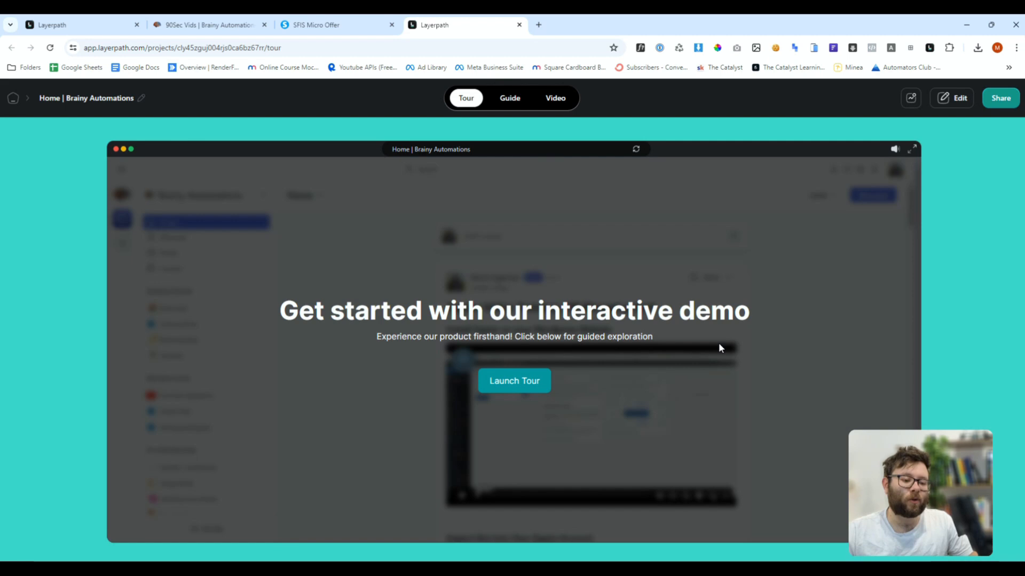
click(509, 98)
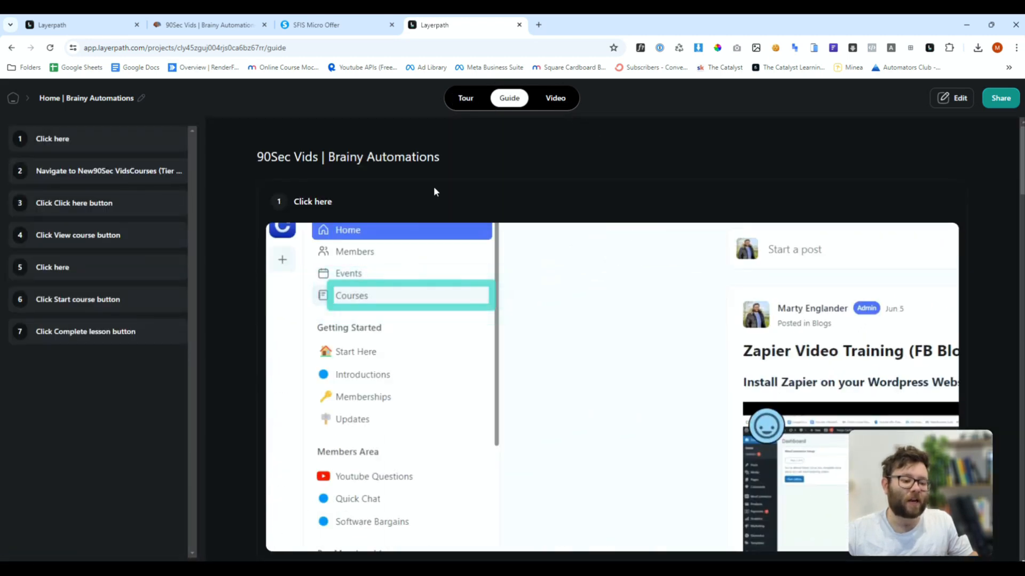
click(556, 98)
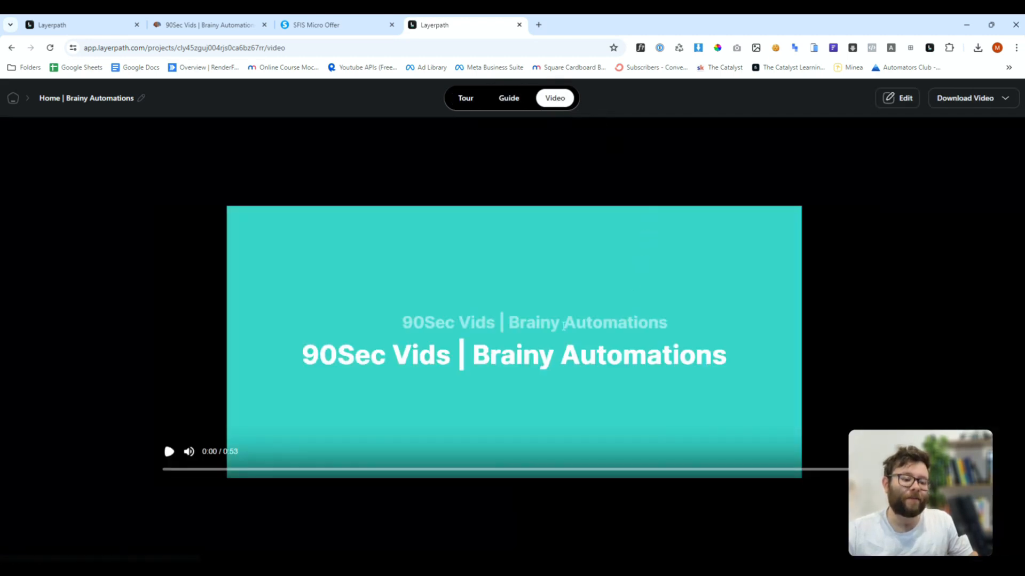
click(466, 98)
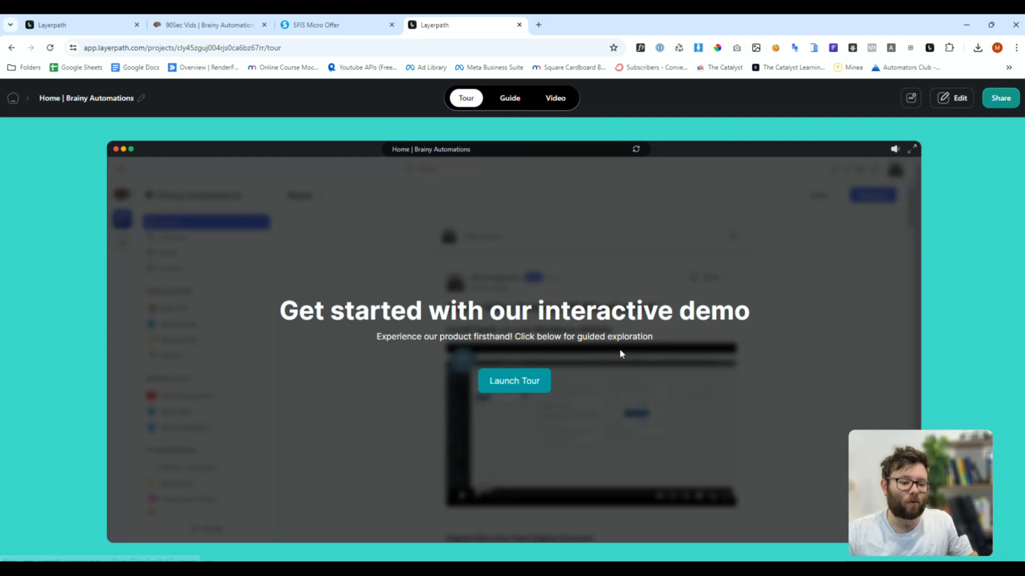
click(514, 380)
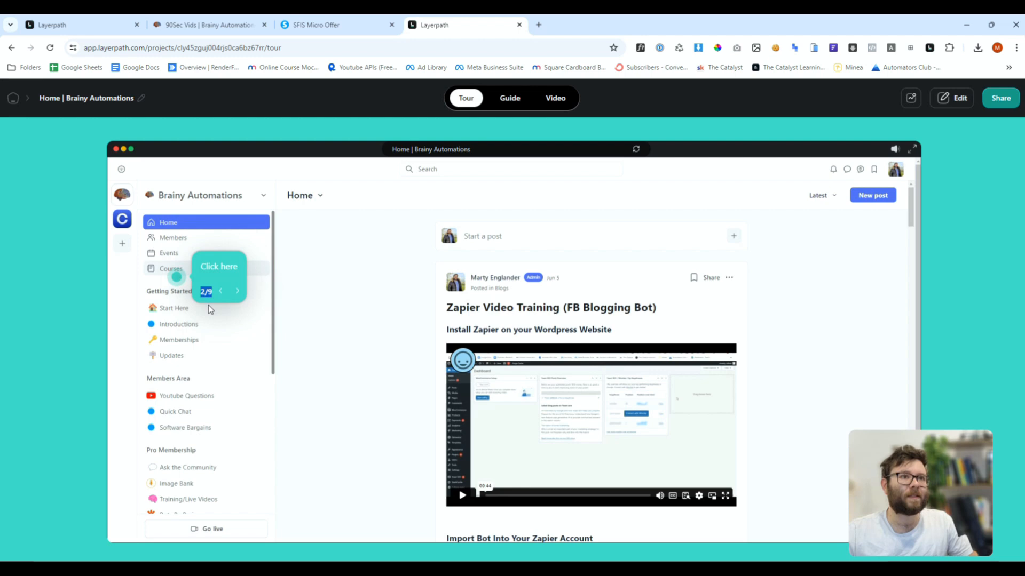
Step: Play the tour's Courses, Start course and final steps through to the replay screen
click(170, 268)
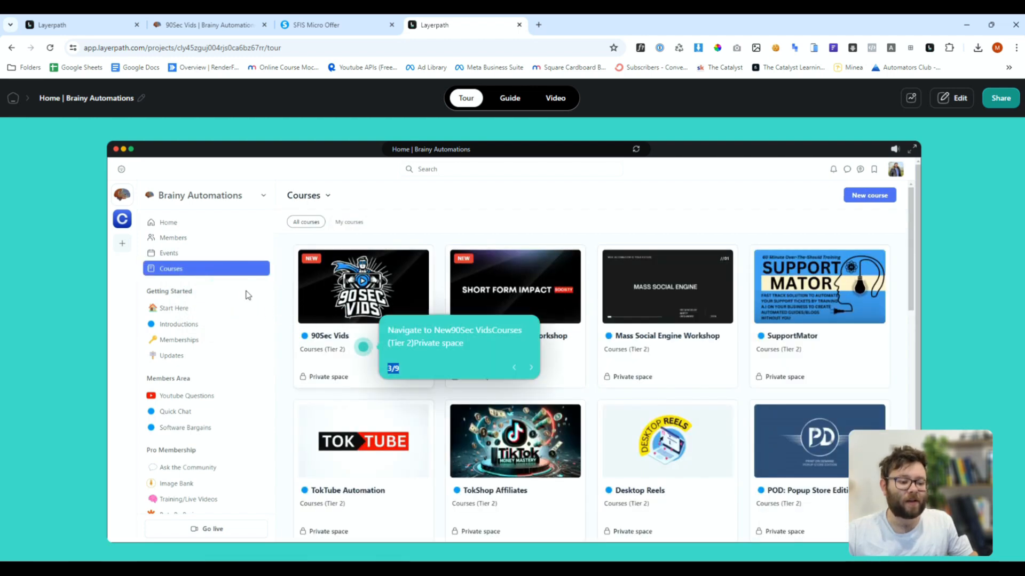
mouse_move(529, 369)
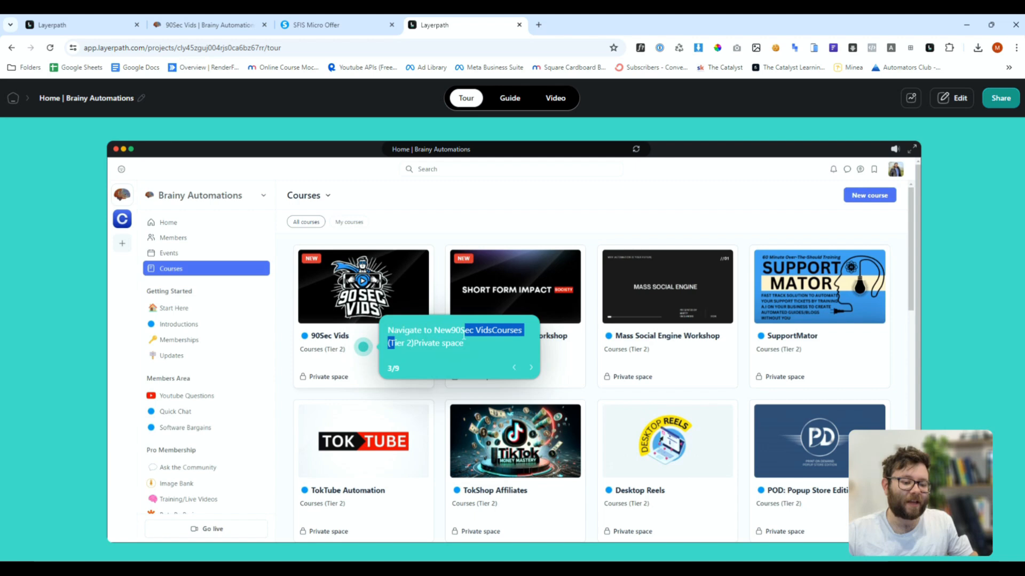
click(363, 286)
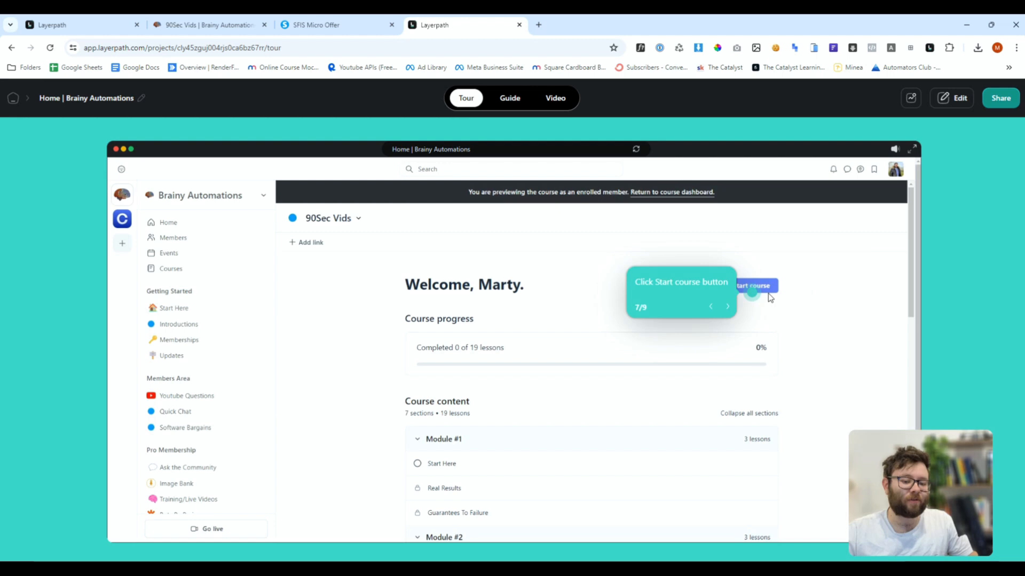
click(754, 286)
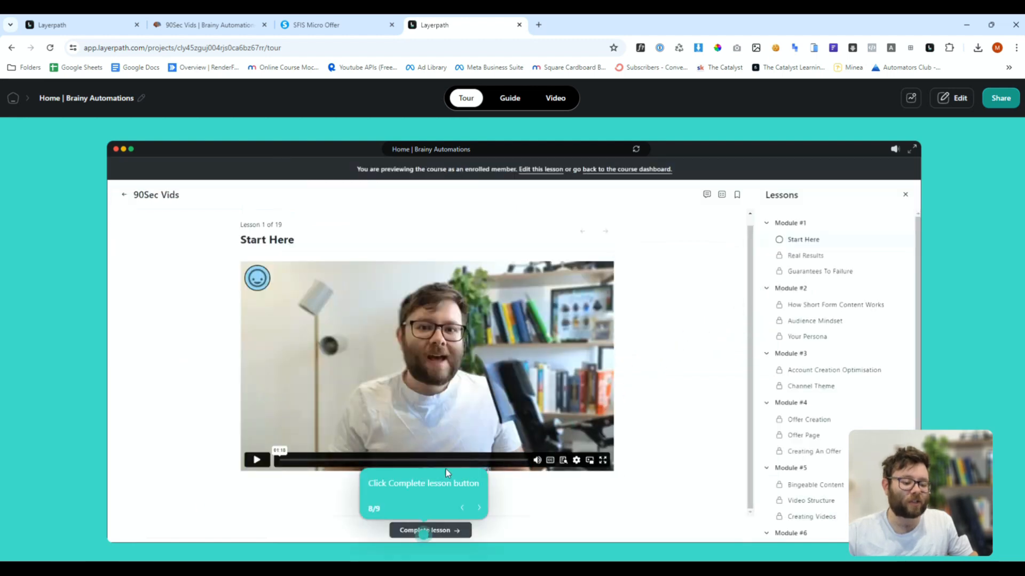
click(431, 530)
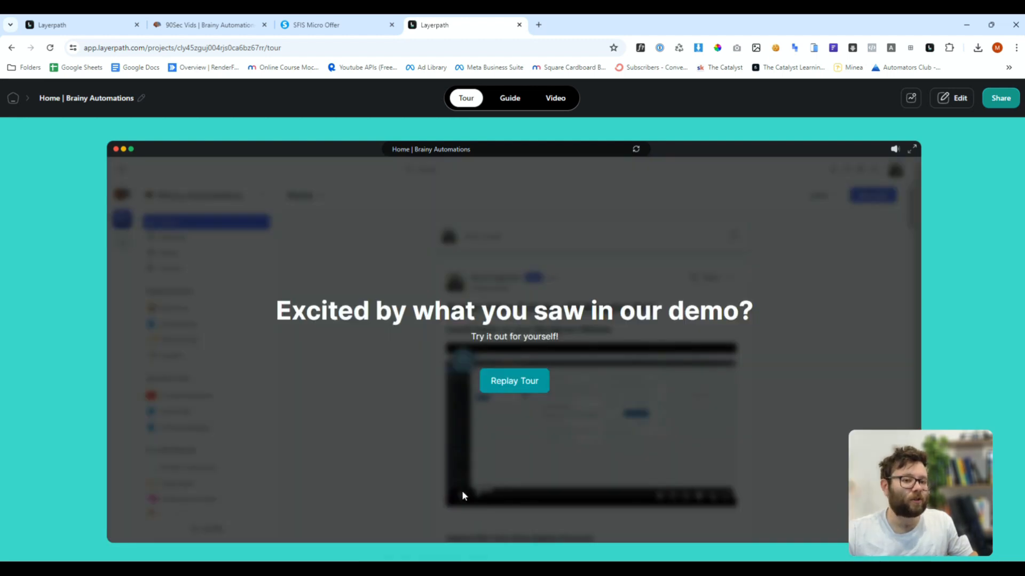
mouse_move(510, 101)
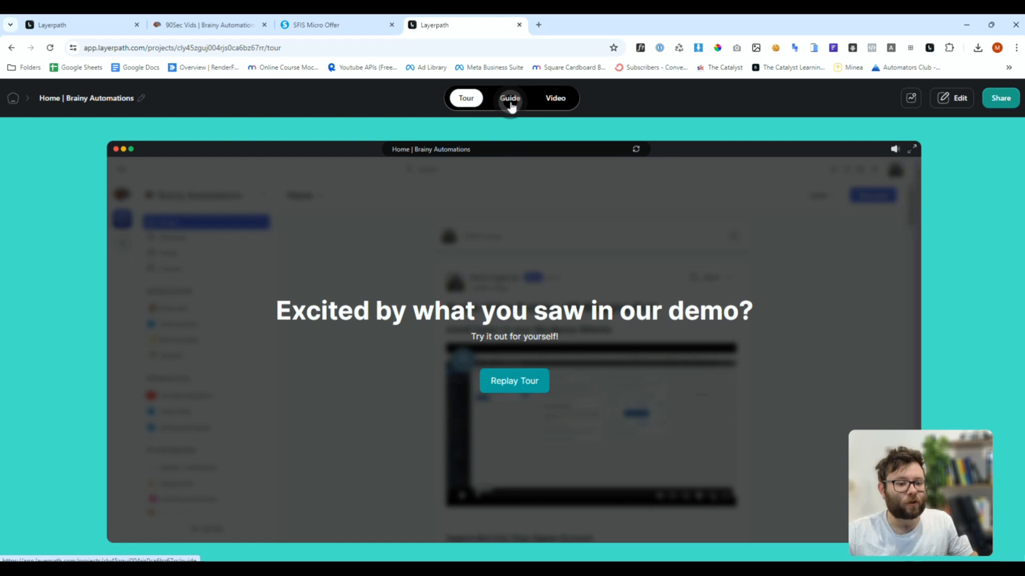
click(509, 99)
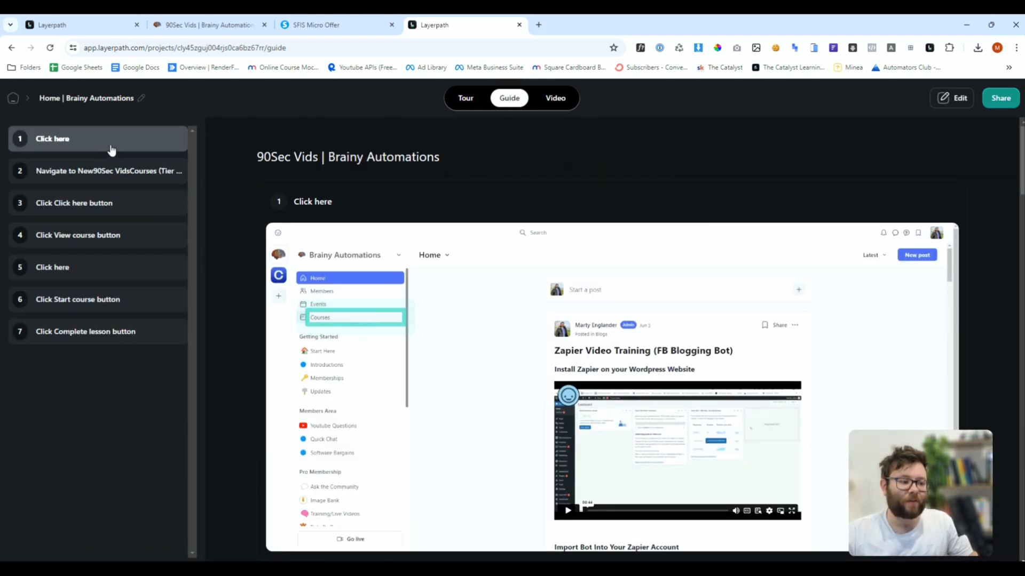
Step: Scroll from guide step 1 to the Complete lesson step, then open the 53-second video
click(102, 171)
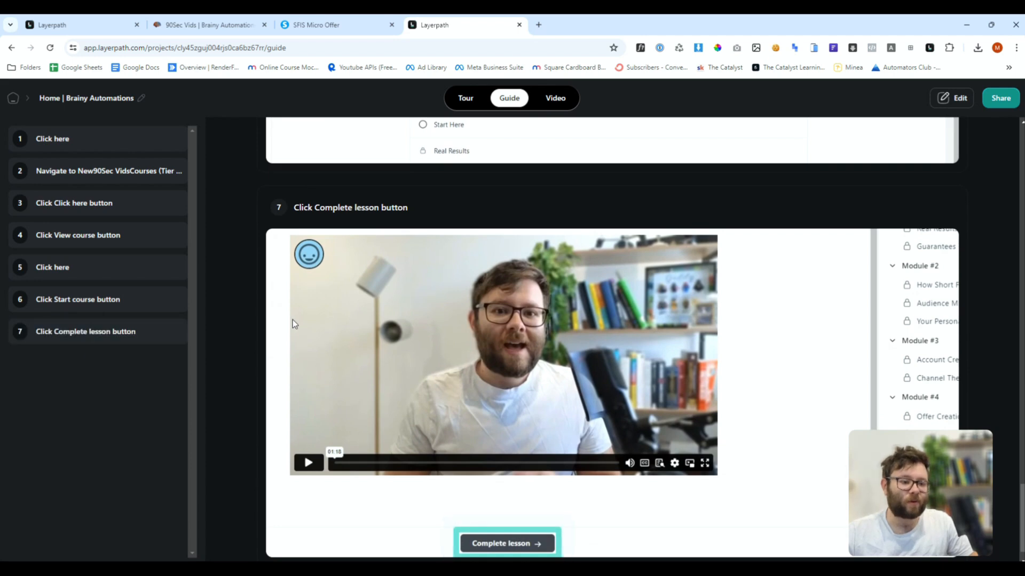
click(555, 98)
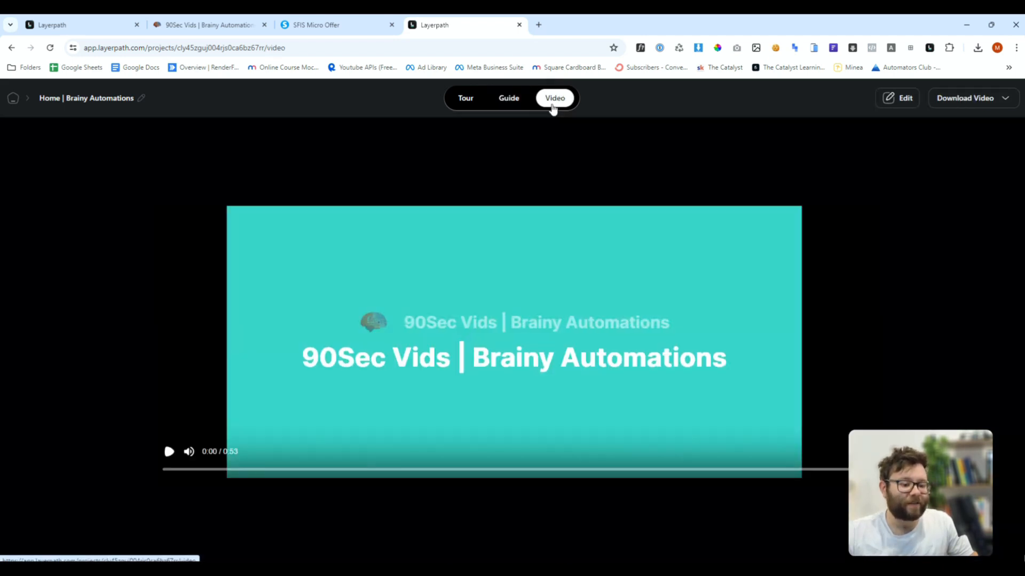
Step: Play the 53-second video partway, briefly view the tour, and return to the guide
click(168, 453)
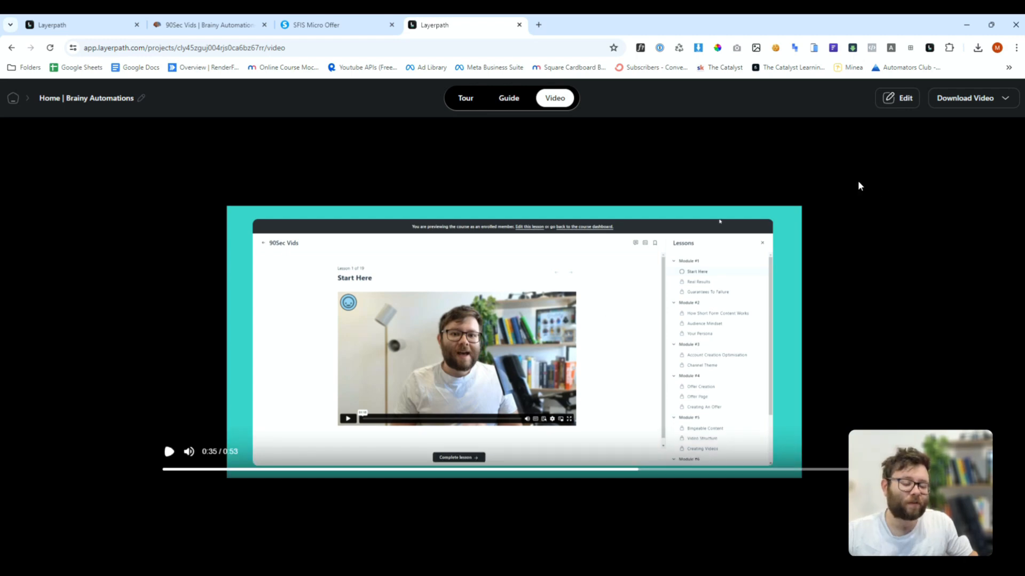
click(466, 98)
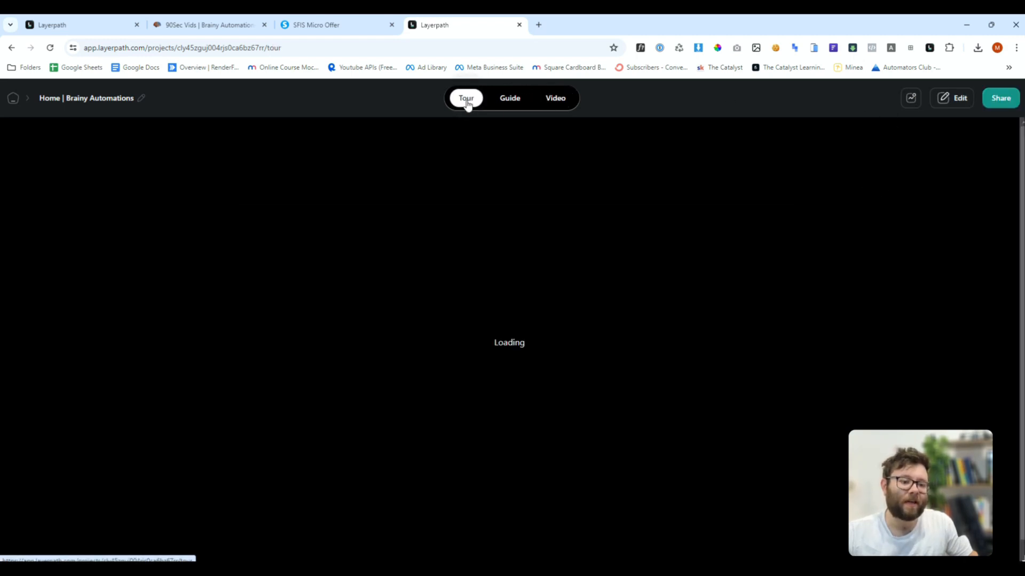
click(509, 98)
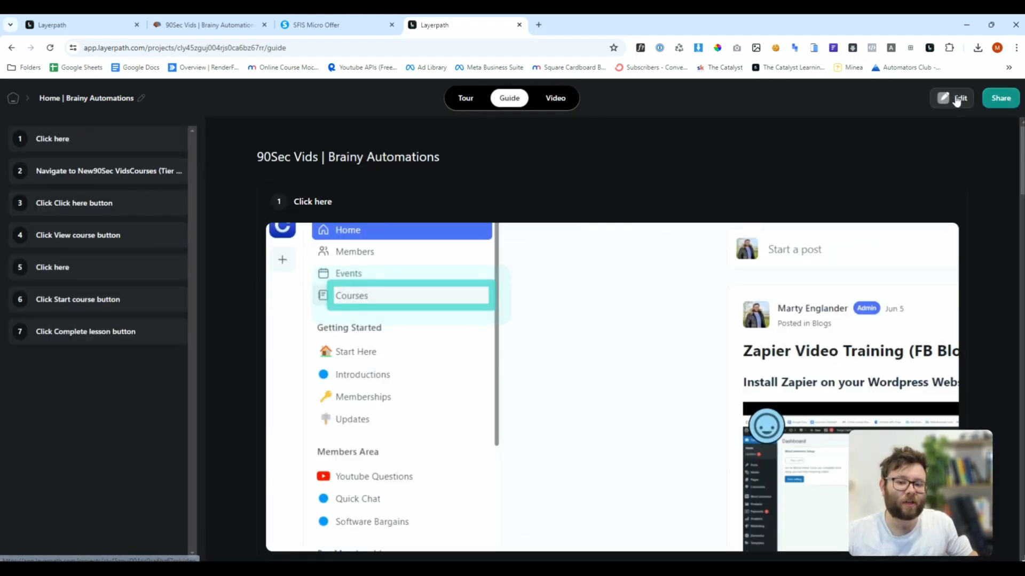
Step: Retitle guide step 1 to Click "Courses" and describe it as enrolling in a course
click(952, 98)
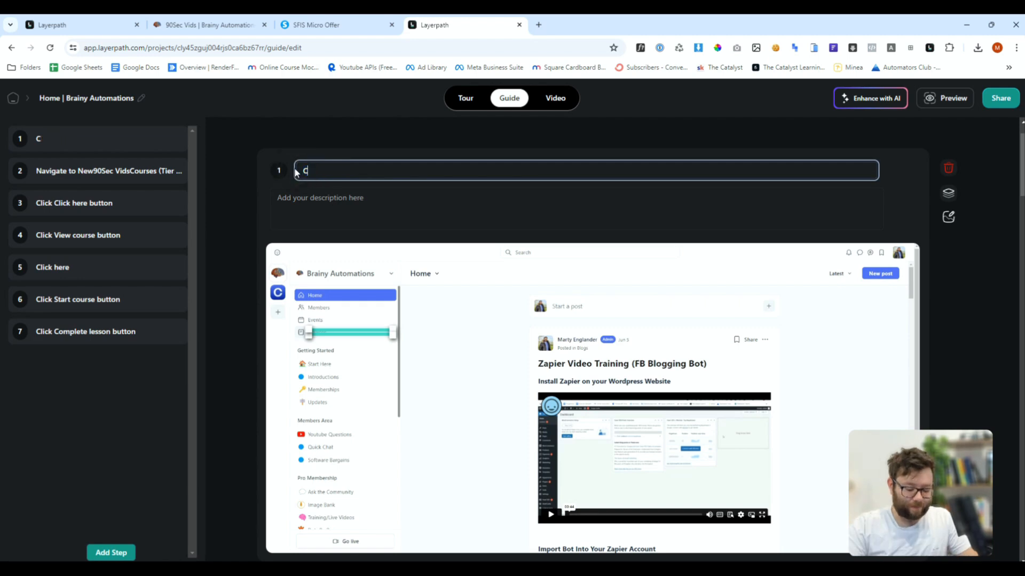
text(Click "Courses)
click(576, 209)
text(Navigate to the courses section)
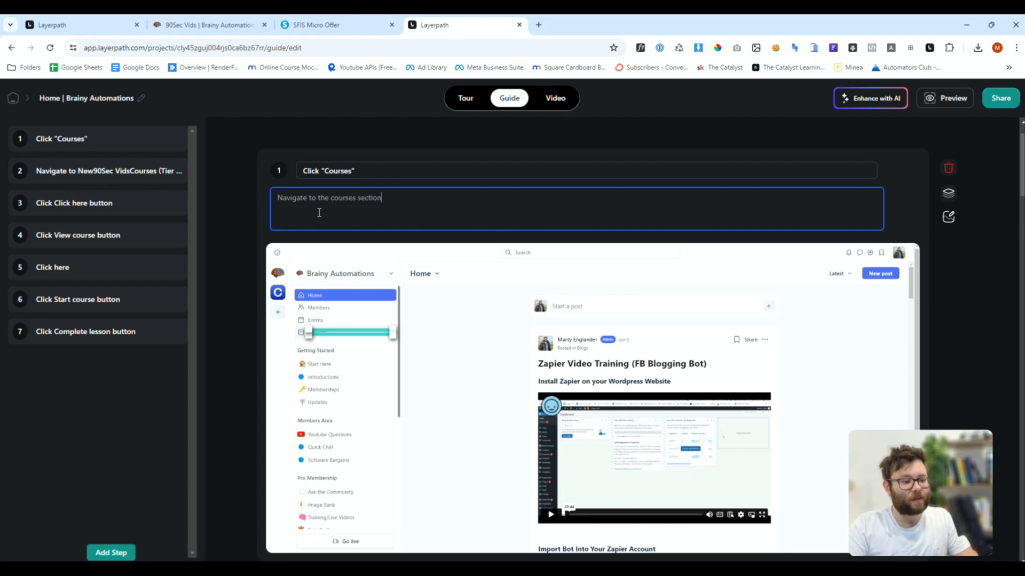
text(to enrol in a course)
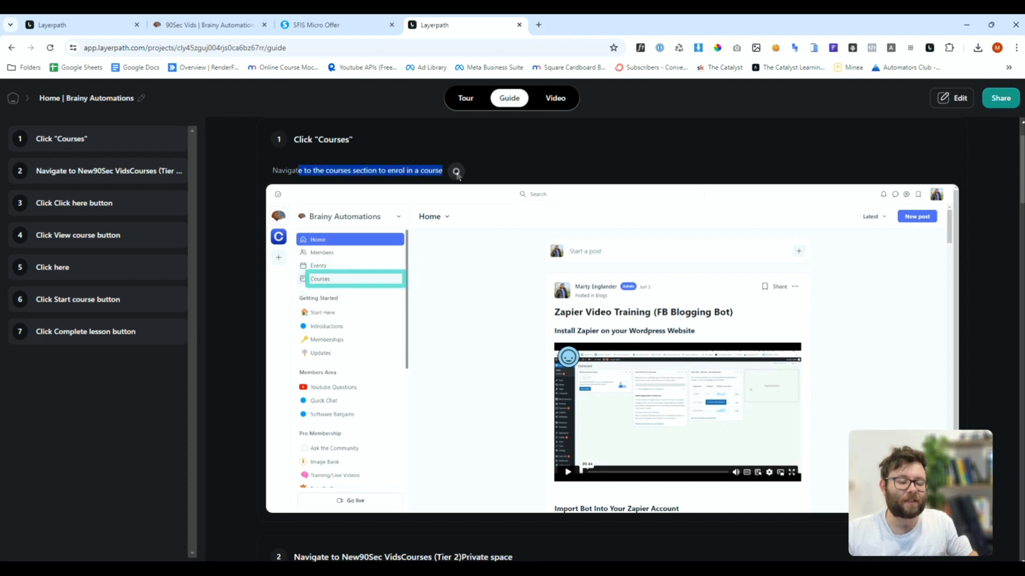
click(952, 98)
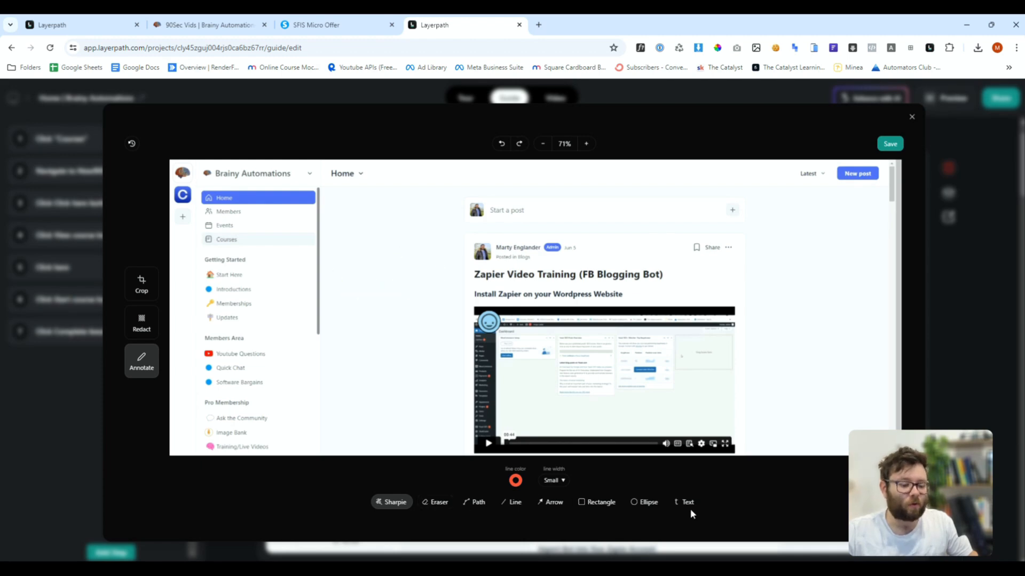
mouse_move(643, 520)
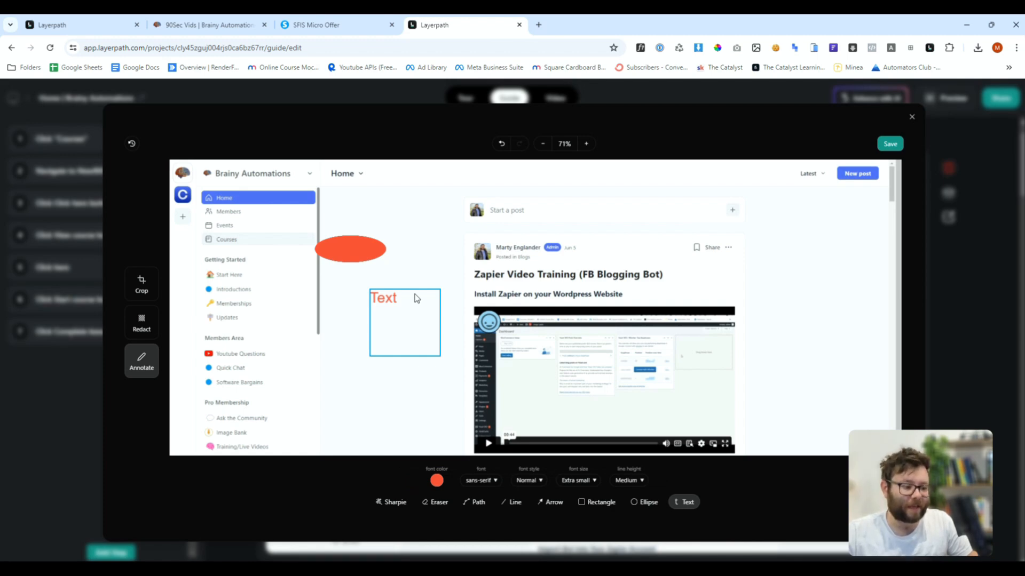
Step: Close the Annotate editor after trialling an ellipse and text box on screenshot 1
click(870, 97)
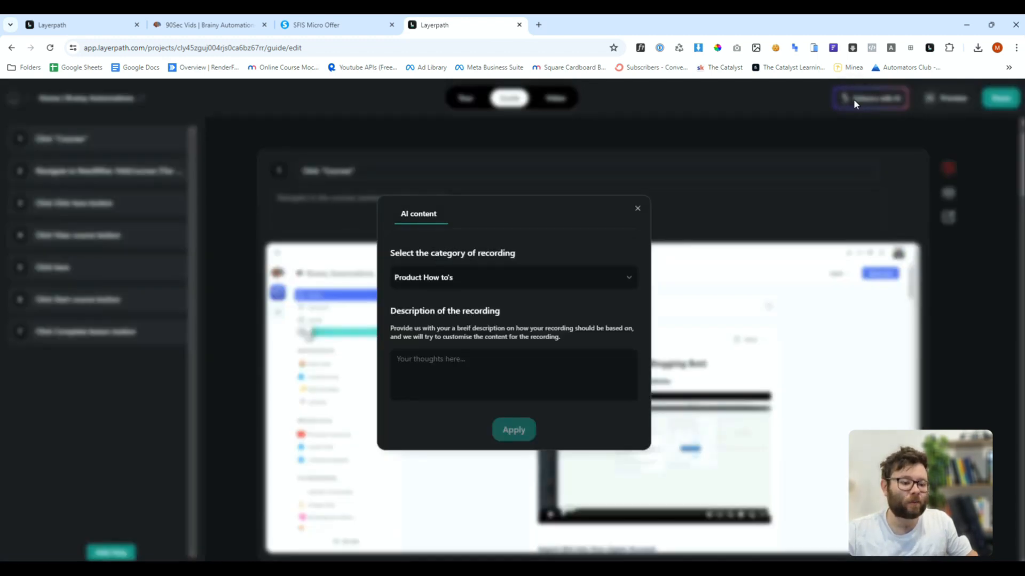
Step: Apply the Product How to's AI rewrite, retitling the guide 'How To Enrol In A Course On BrainyAutomations.Com'
click(514, 277)
text(How to enrol in a course inside brainyautomations.com)
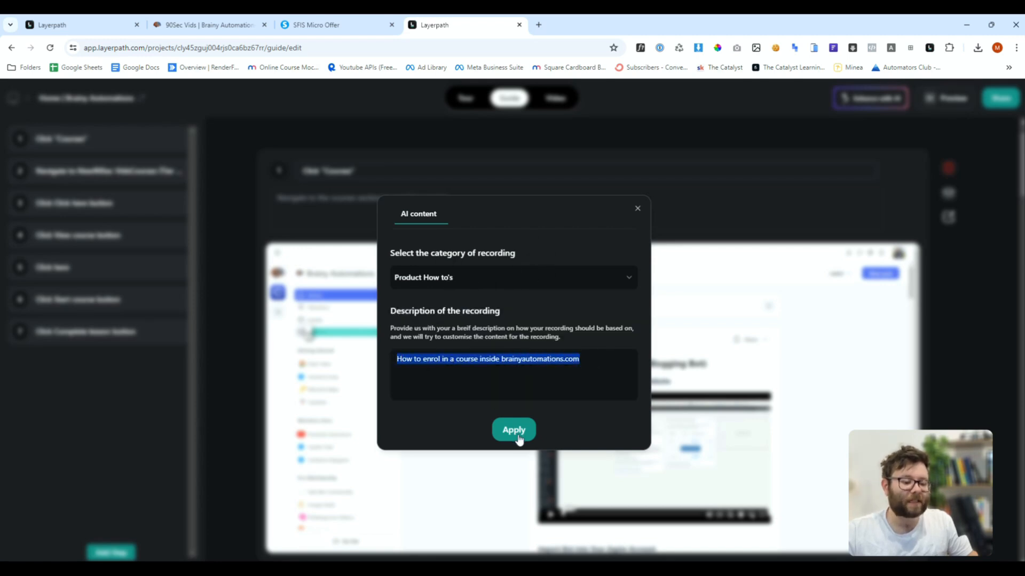
click(514, 430)
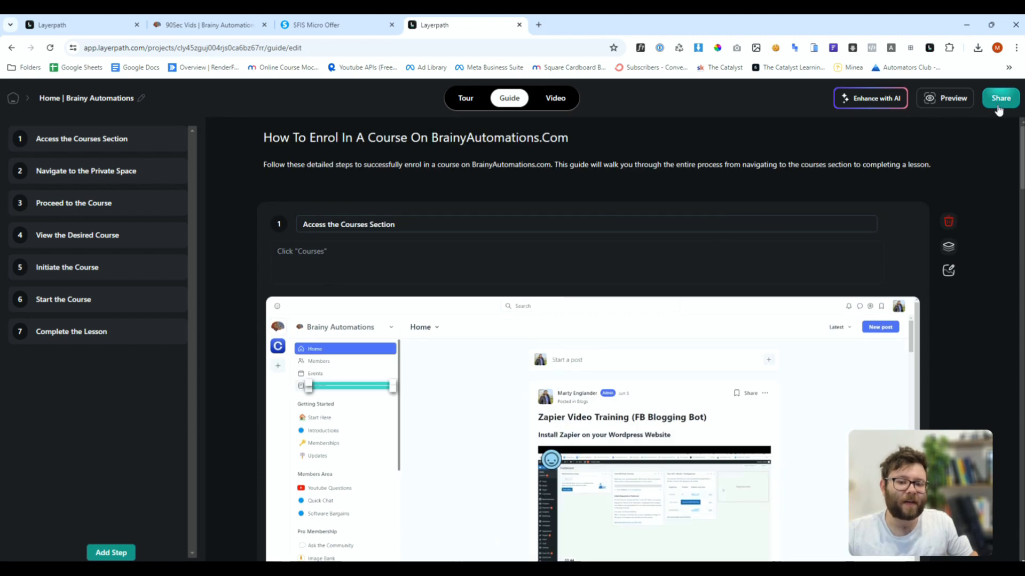
Step: View the guide's publish, copy and export options, then open the video version
click(1000, 98)
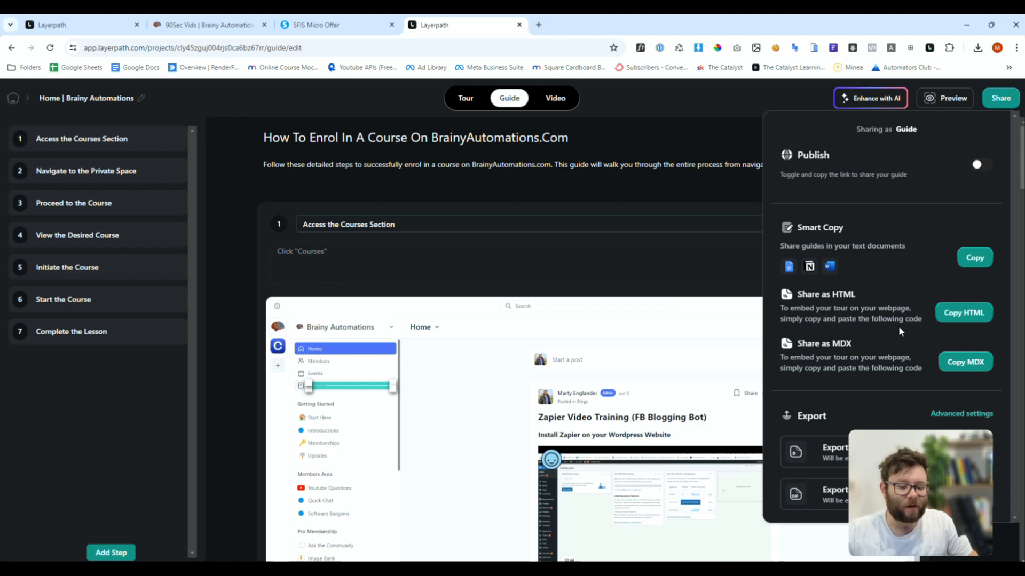
mouse_move(882, 388)
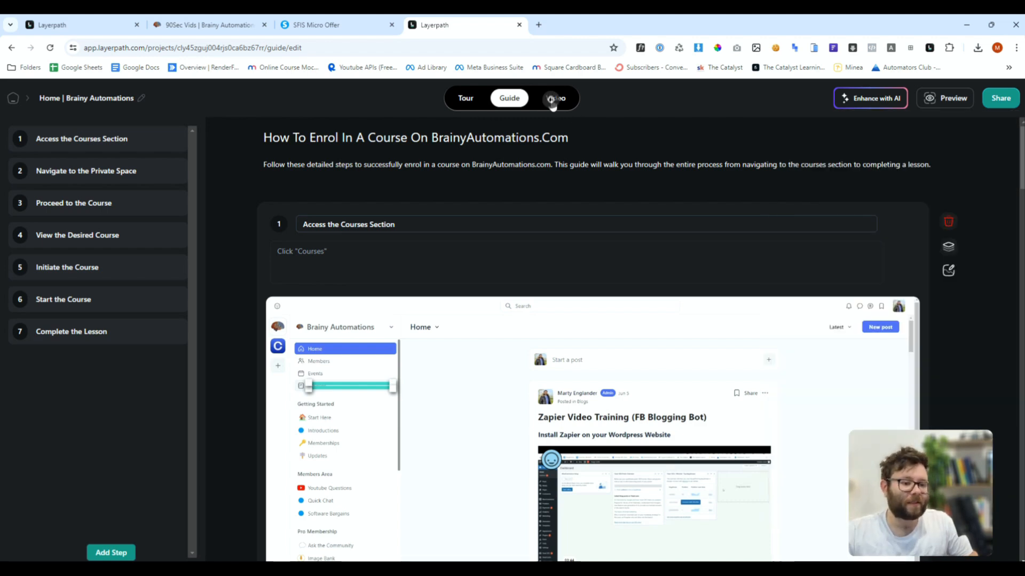
click(552, 99)
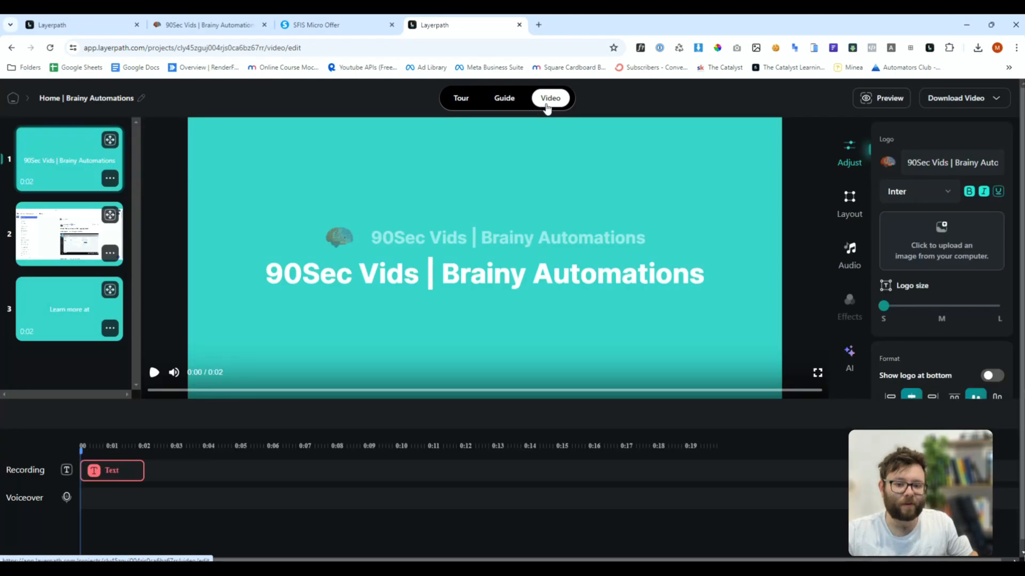
mouse_move(872, 330)
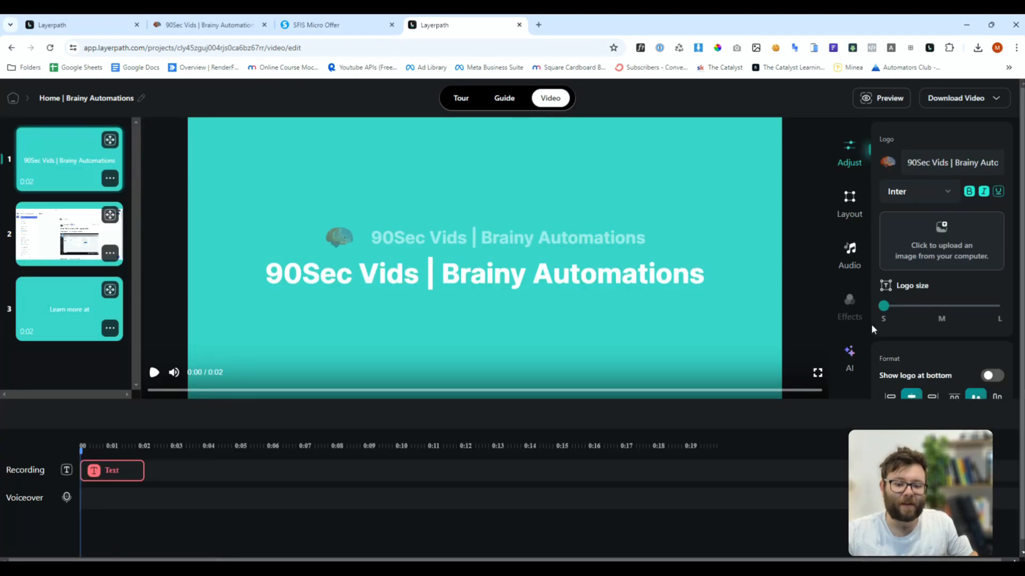
mouse_move(849, 236)
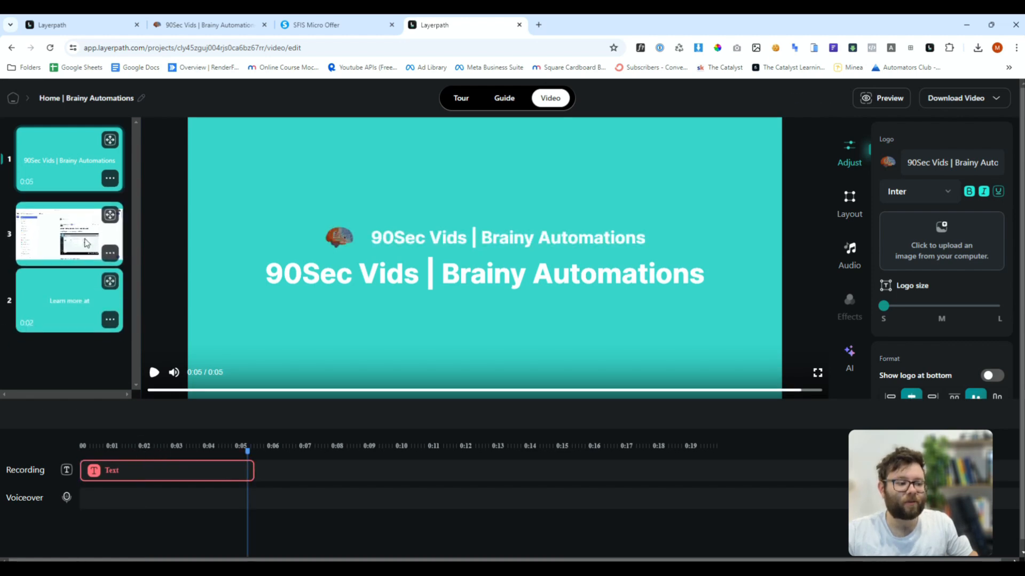
Step: Give the video slides a pink gradient background and look over the AI voiceover panel
click(919, 229)
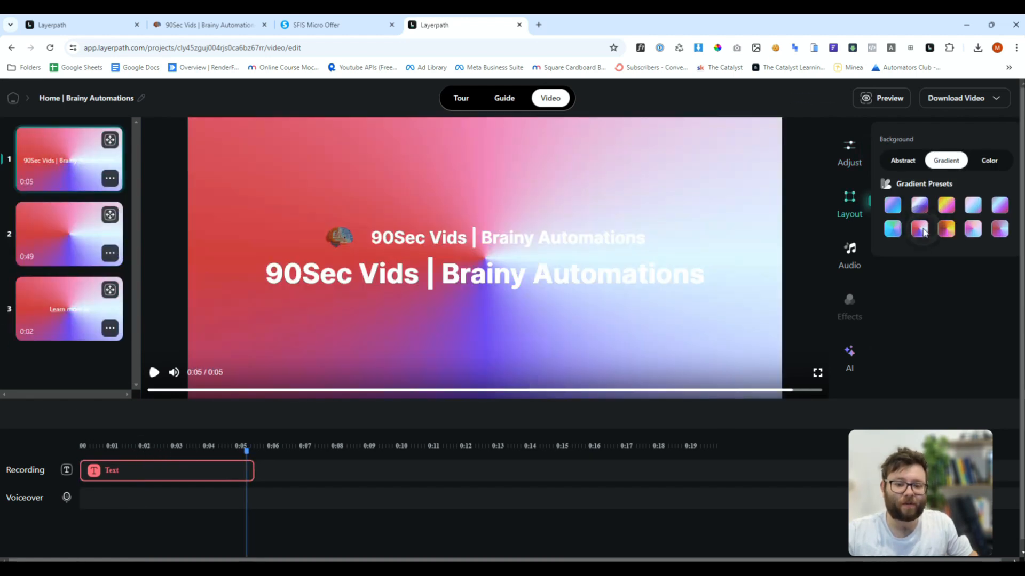
click(849, 254)
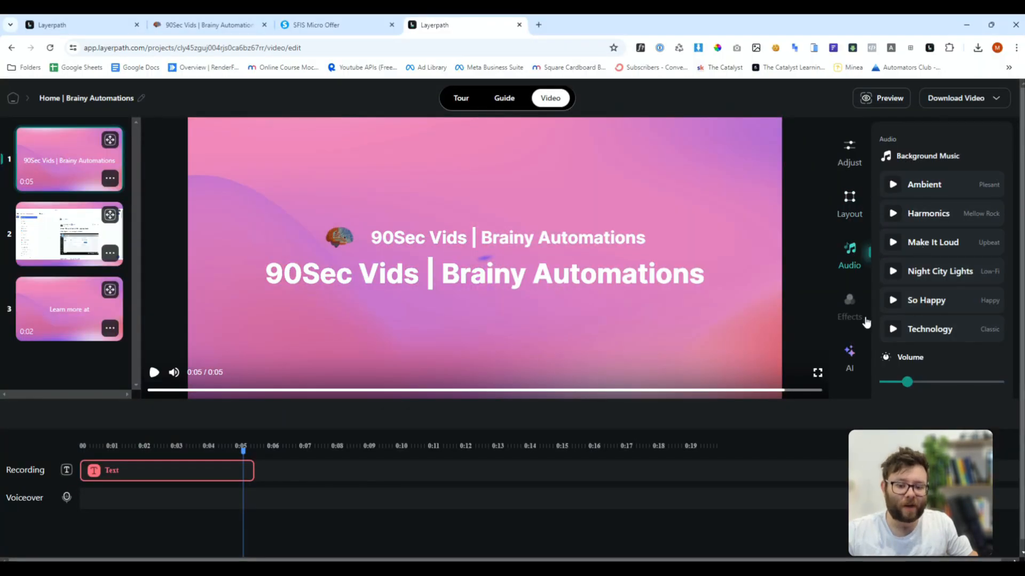
click(849, 355)
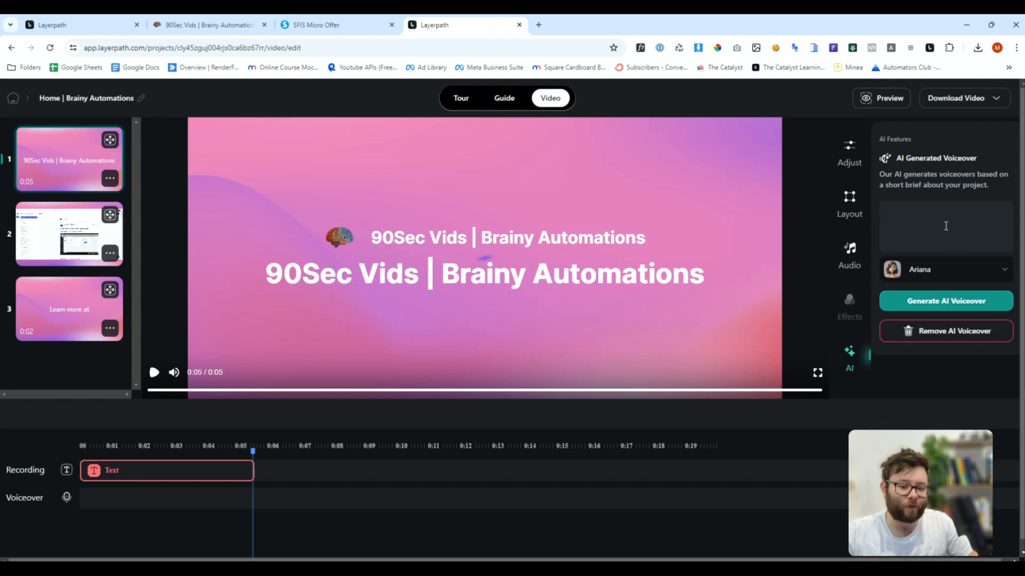
click(946, 226)
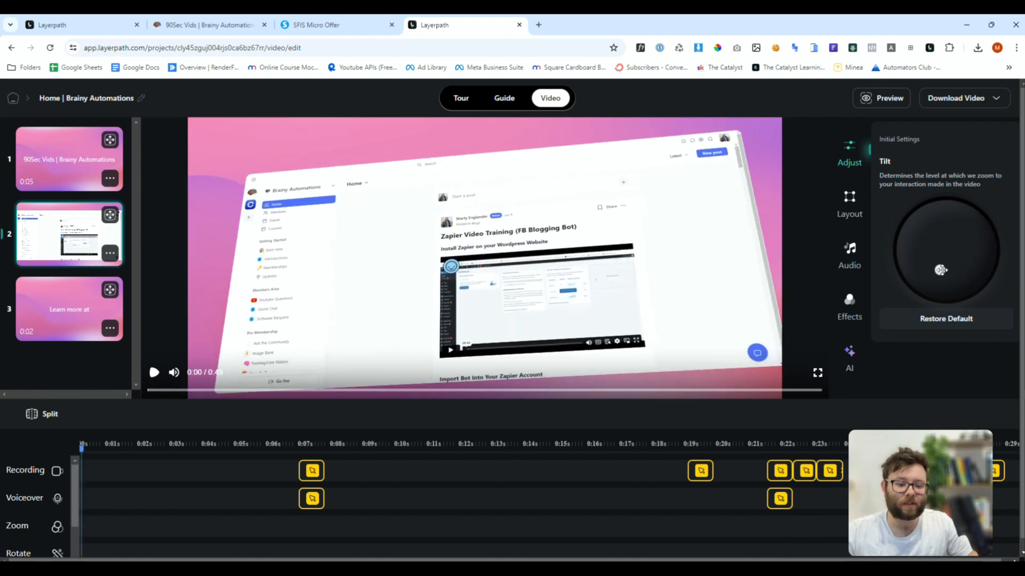
Step: Tilt the walkthrough recording to a gentle 3D angle and preview it around 21 seconds
drag(940, 270, 970, 268)
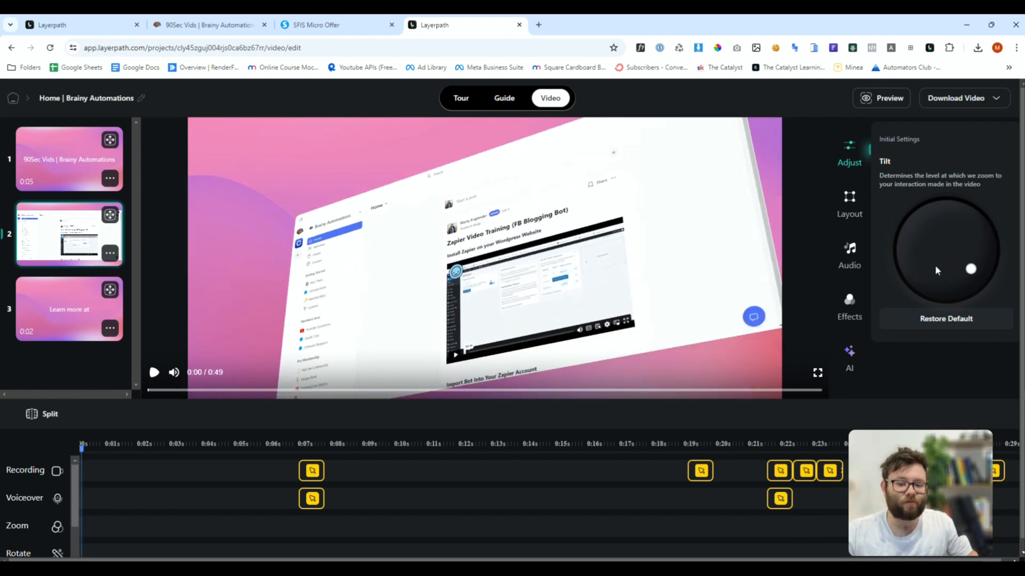
drag(970, 268, 943, 227)
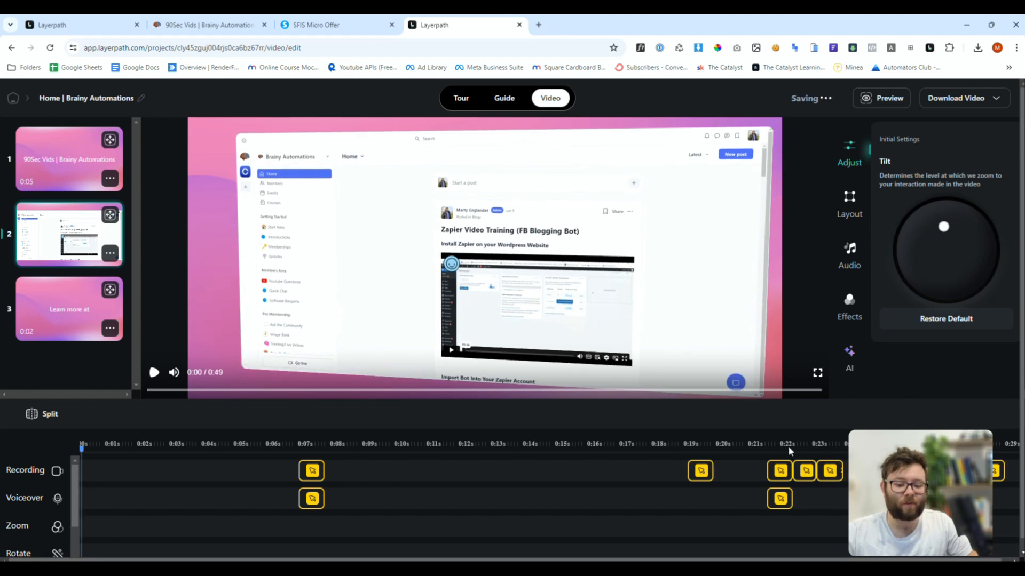
click(759, 451)
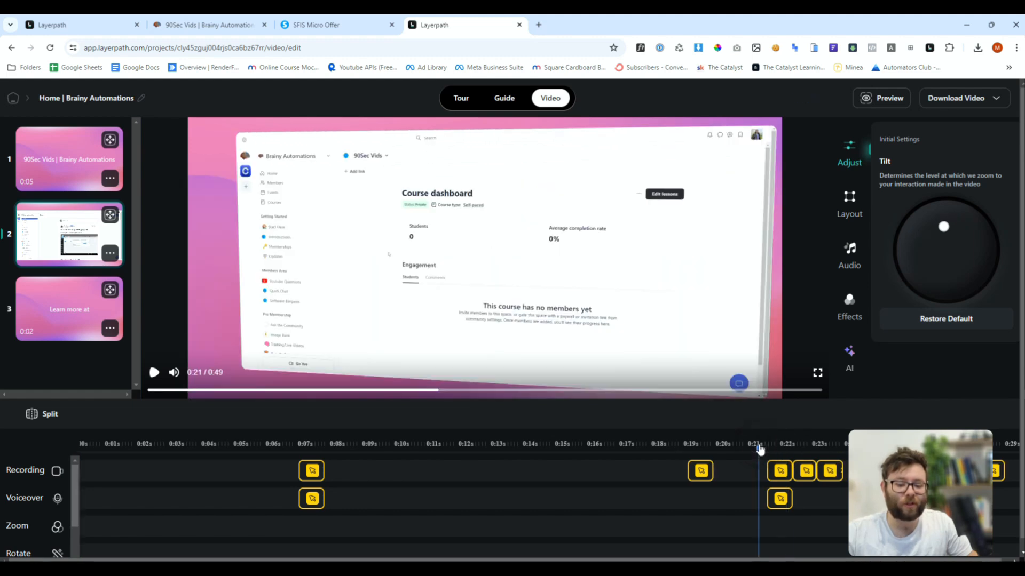